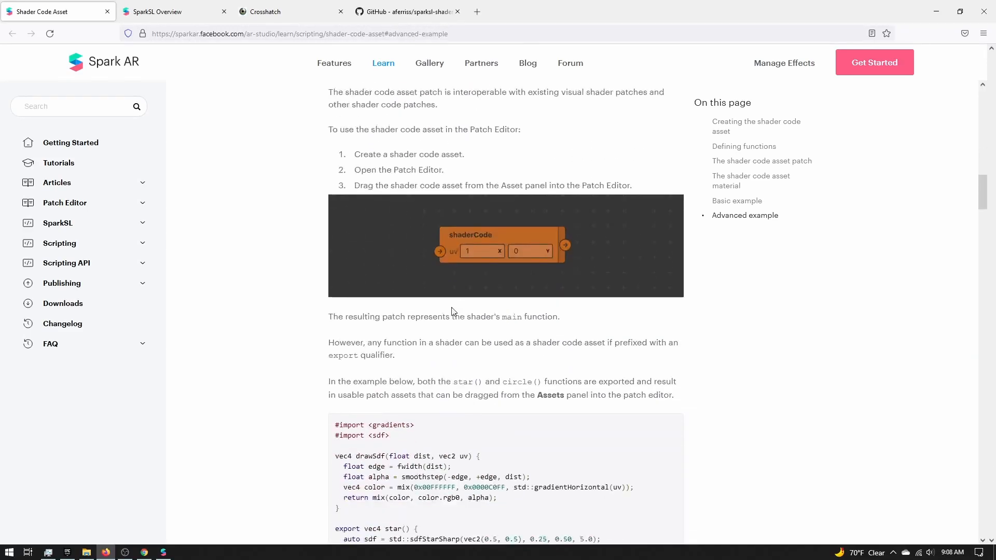
Scroll the Shader Code Asset guide down to its Advanced example section.
scroll("down", 3)
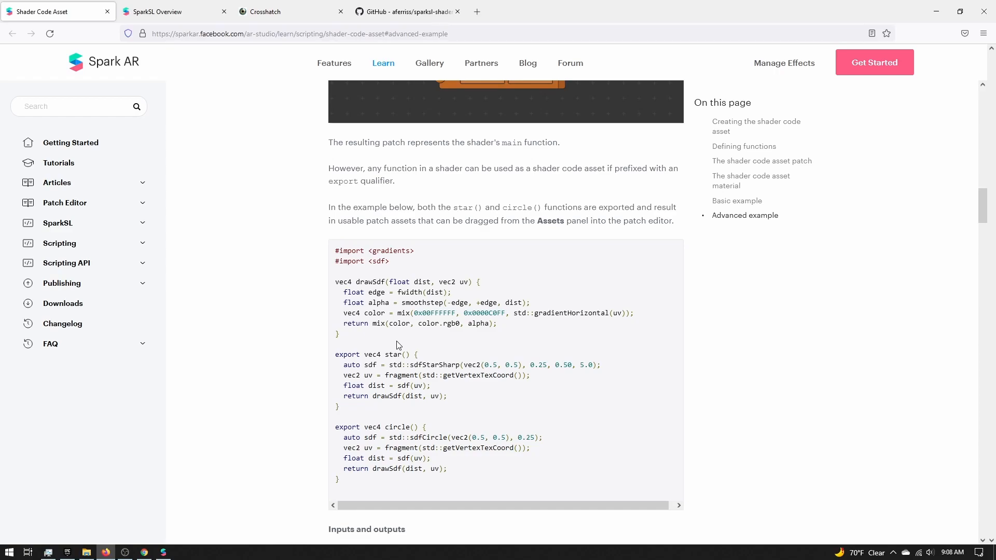
scroll("down", 3)
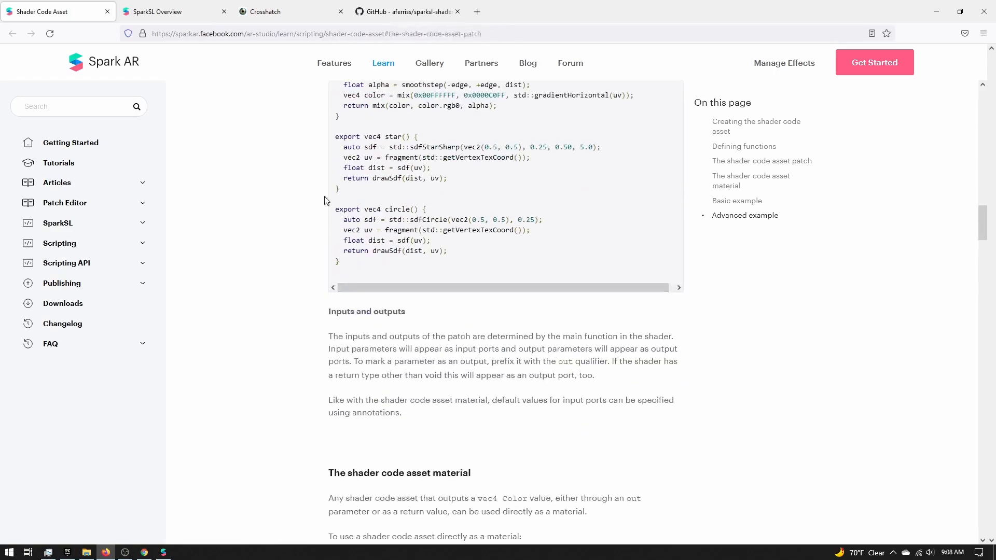
left_click(745, 215)
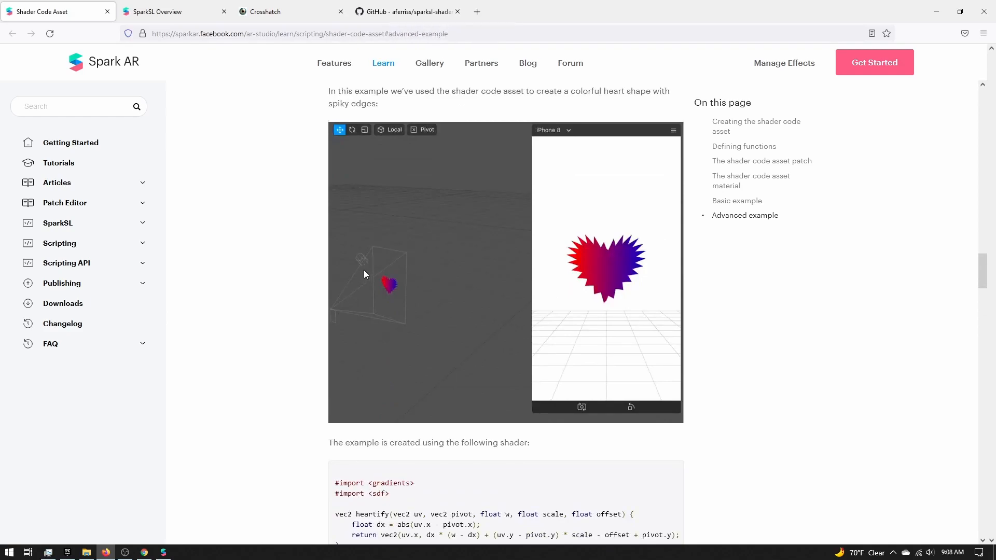
mouse_move(260, 284)
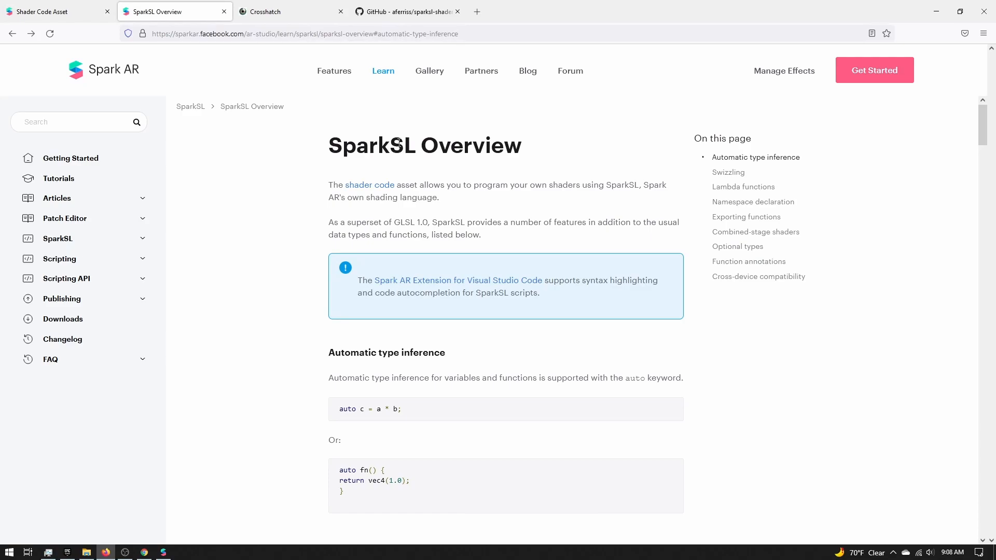
Browse the SparkSL Overview down to Optional types, then scroll back to the top.
scroll("down", 3)
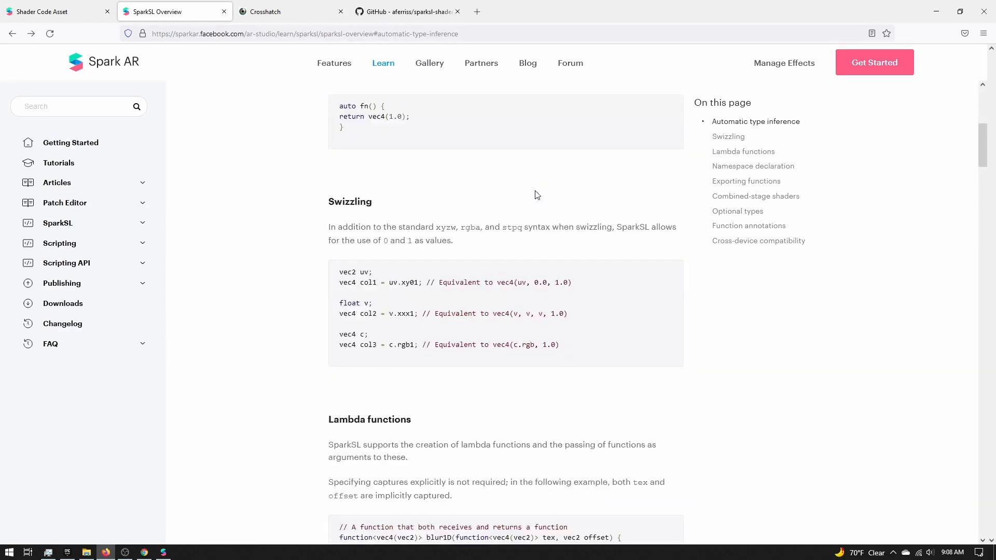
scroll("down", 3)
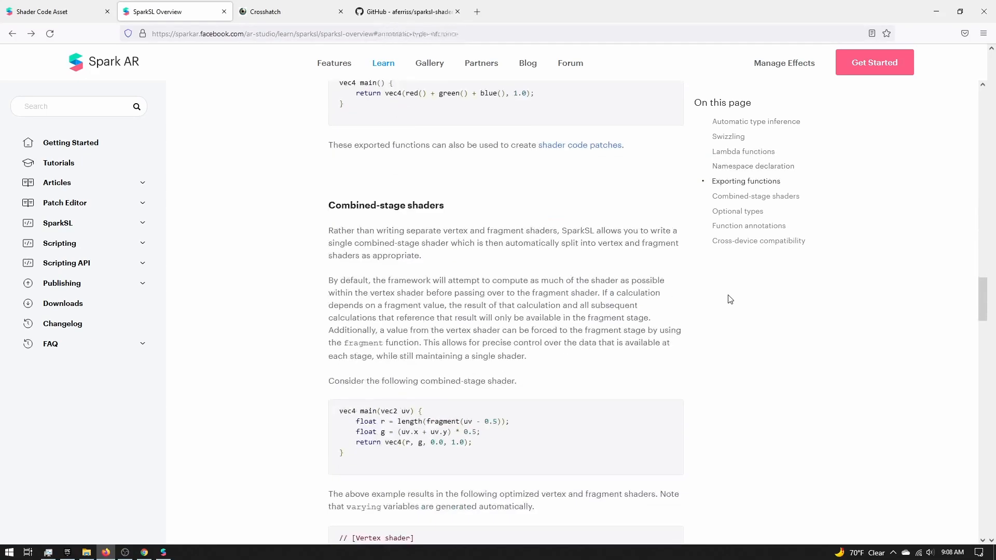
left_click(737, 215)
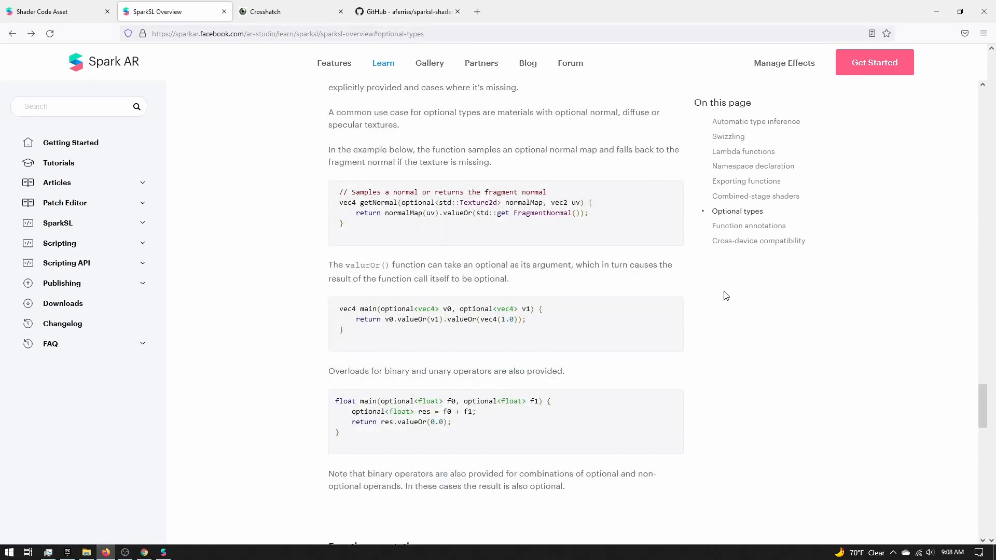
scroll("up", 3)
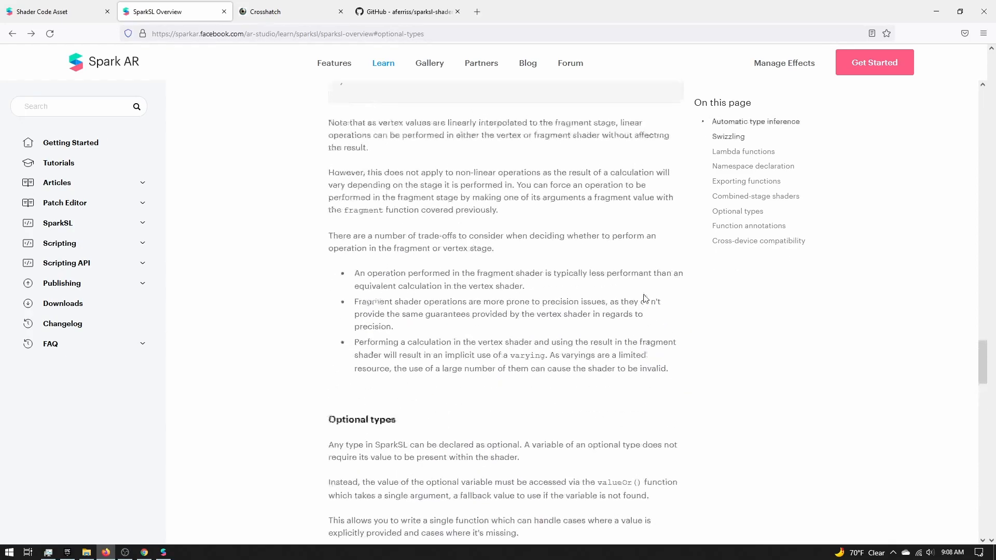
scroll("up", 3)
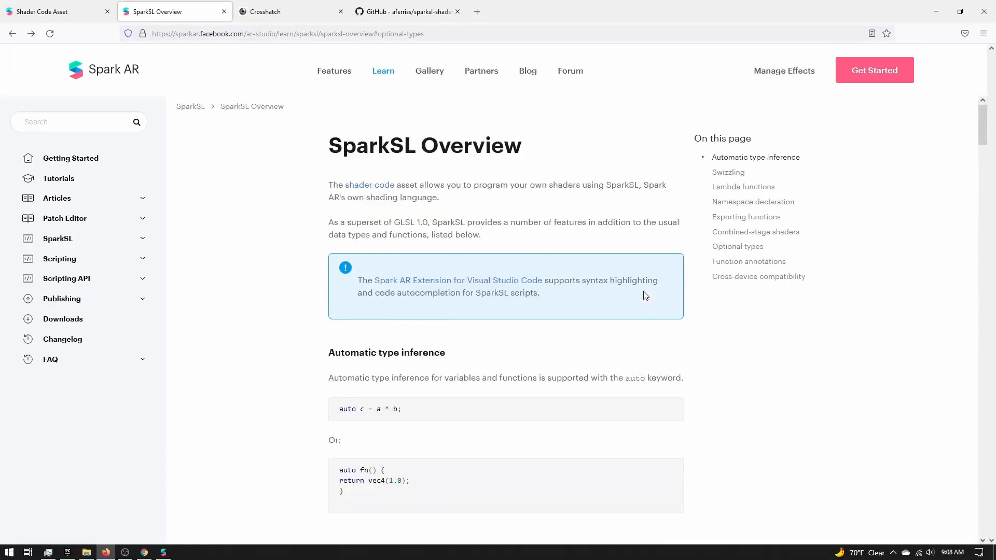
Read through the Crosshatch shader code, expand Shader Inputs, and bring up Spark AR Studio.
left_click(291, 11)
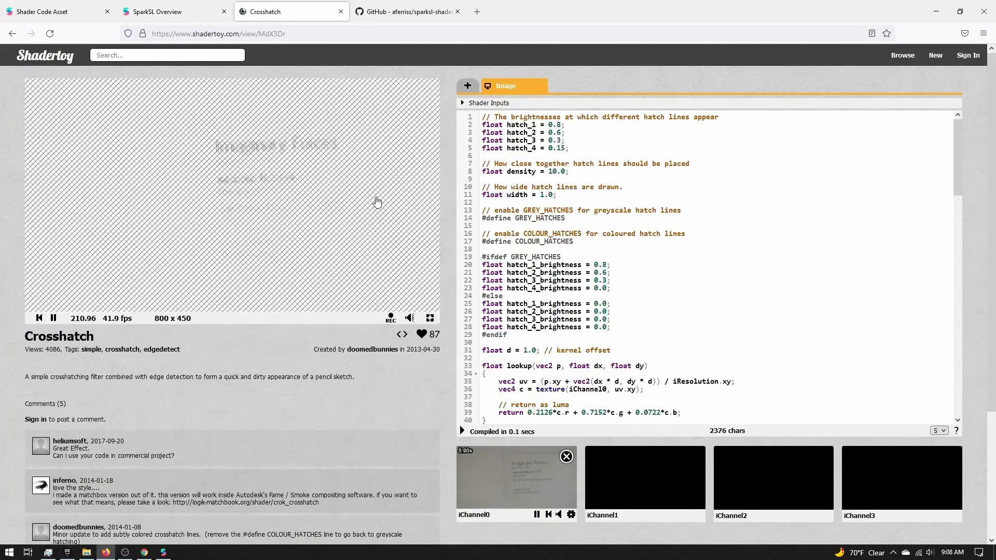
scroll("down", 3)
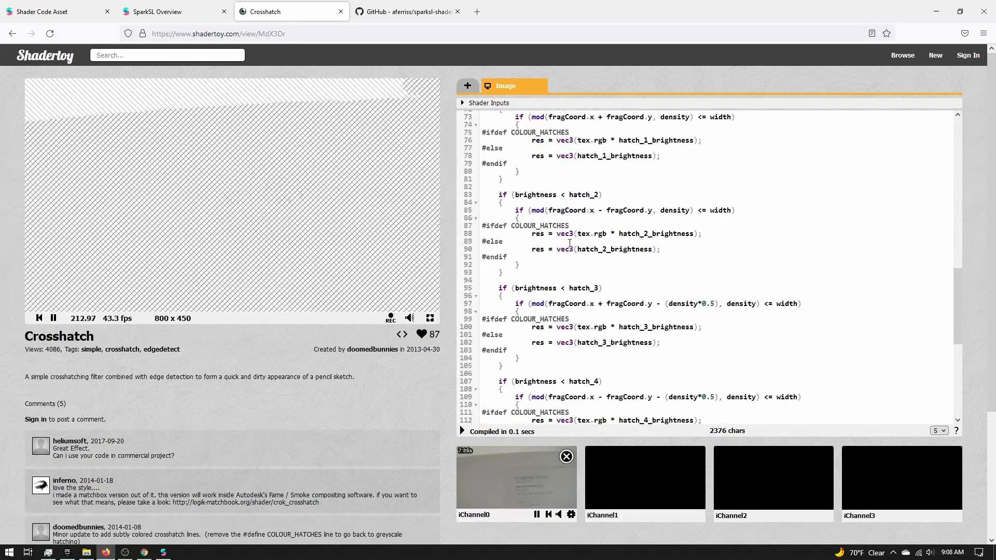
scroll("down", 3)
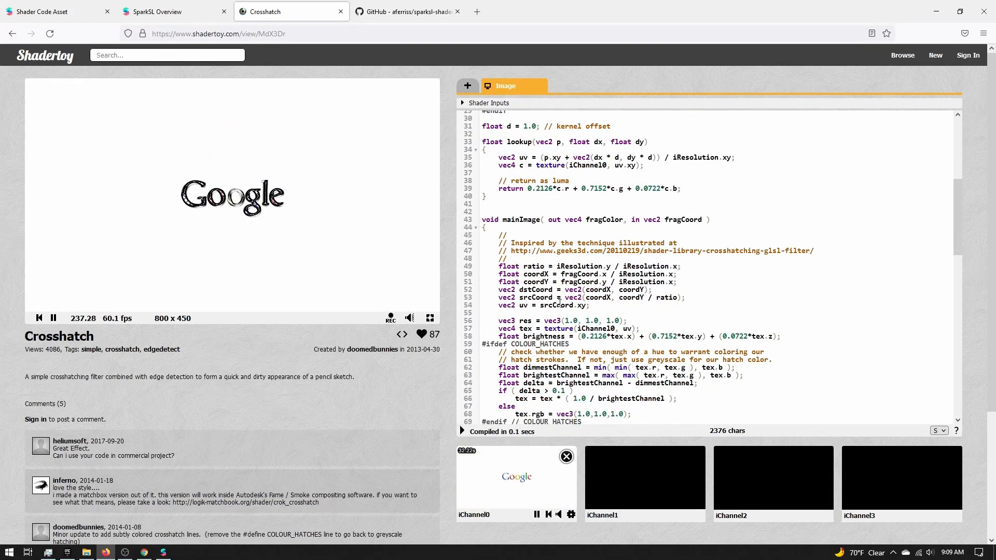
scroll("down", 3)
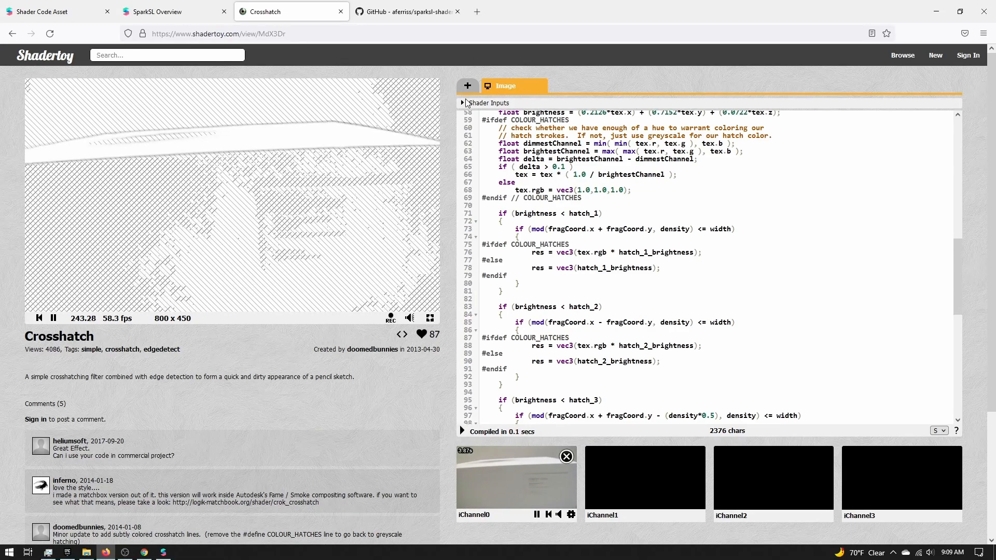
left_click(463, 103)
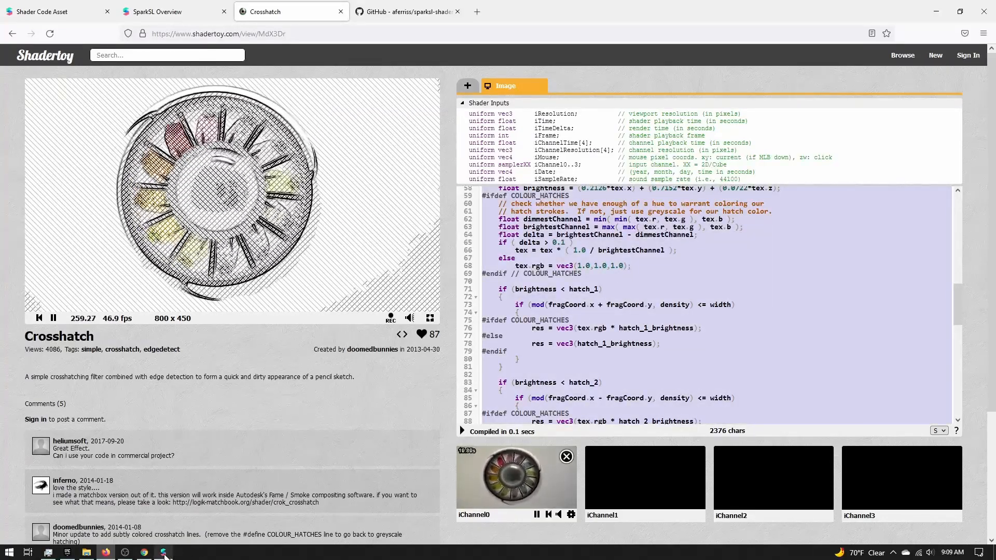
left_click(163, 552)
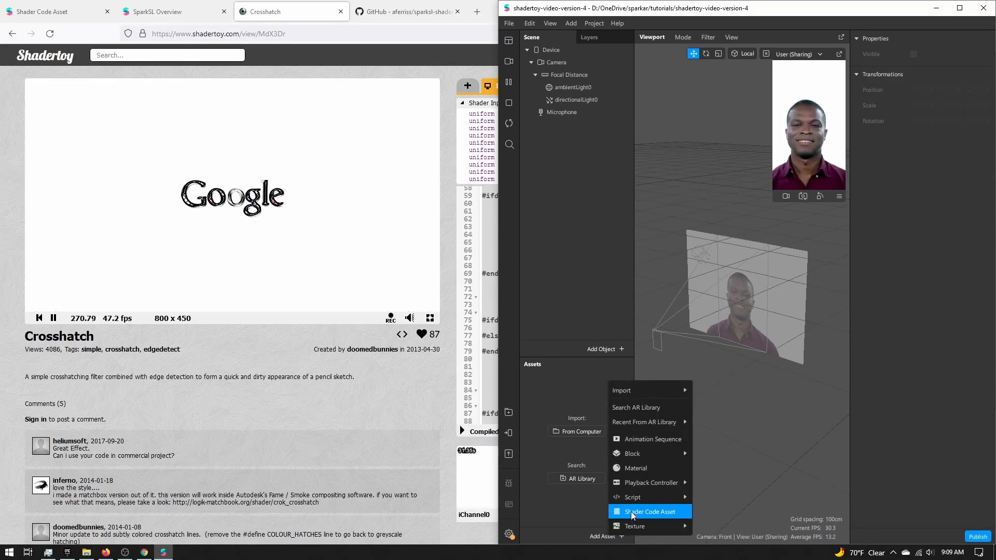
Add a Shader Code Asset through the Assets panel's Add Asset menu.
left_click(648, 512)
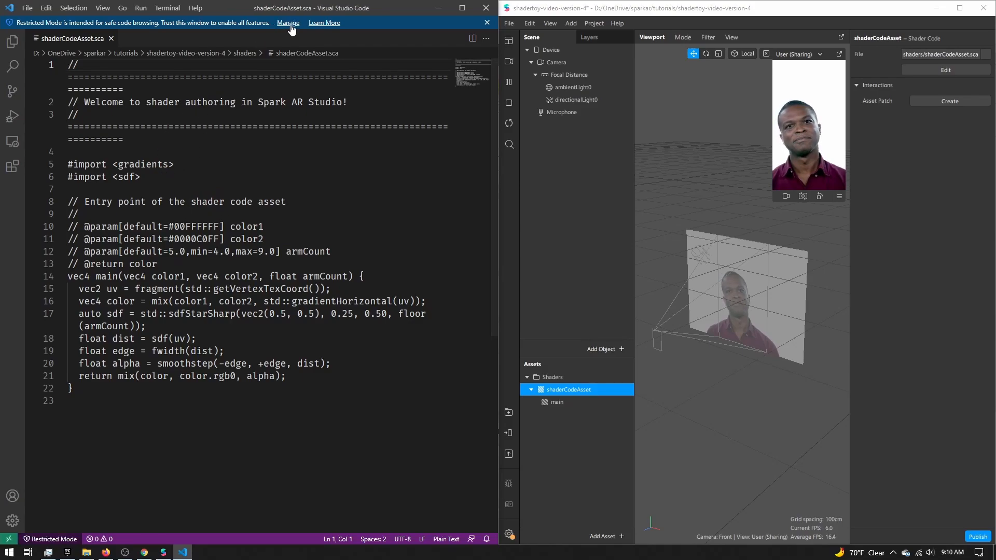
Trust the workspace in Visual Studio Code and return to shaderCodeAsset.sca.
left_click(288, 22)
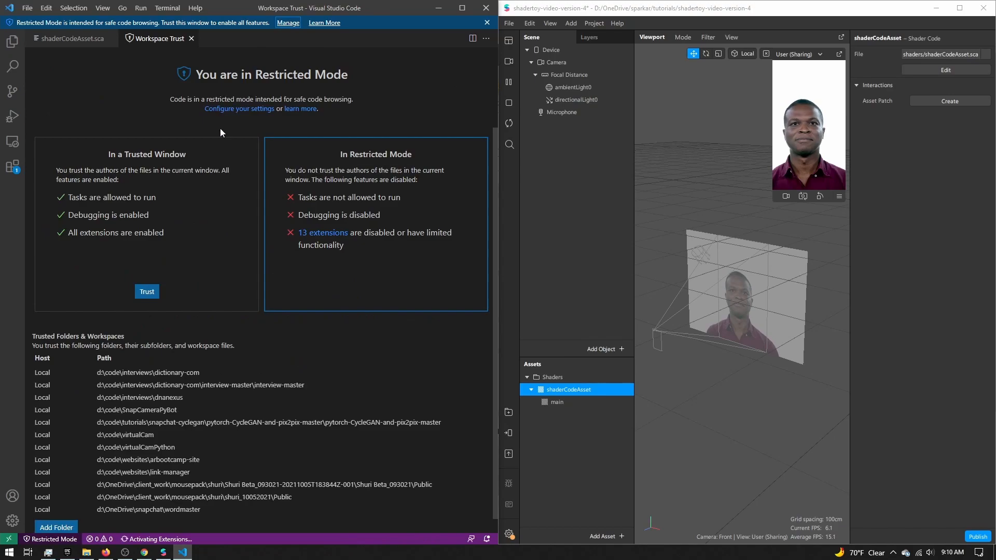
left_click(147, 292)
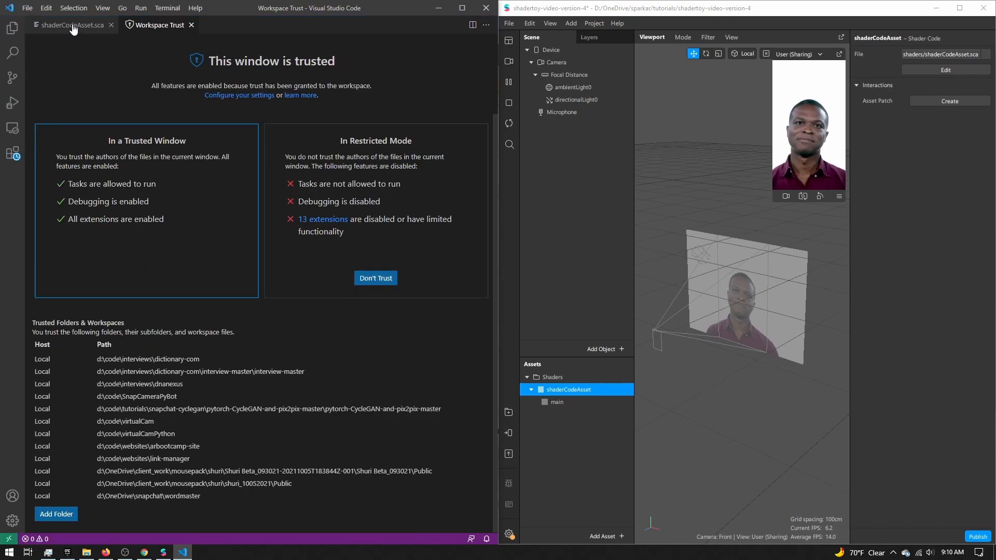
left_click(70, 25)
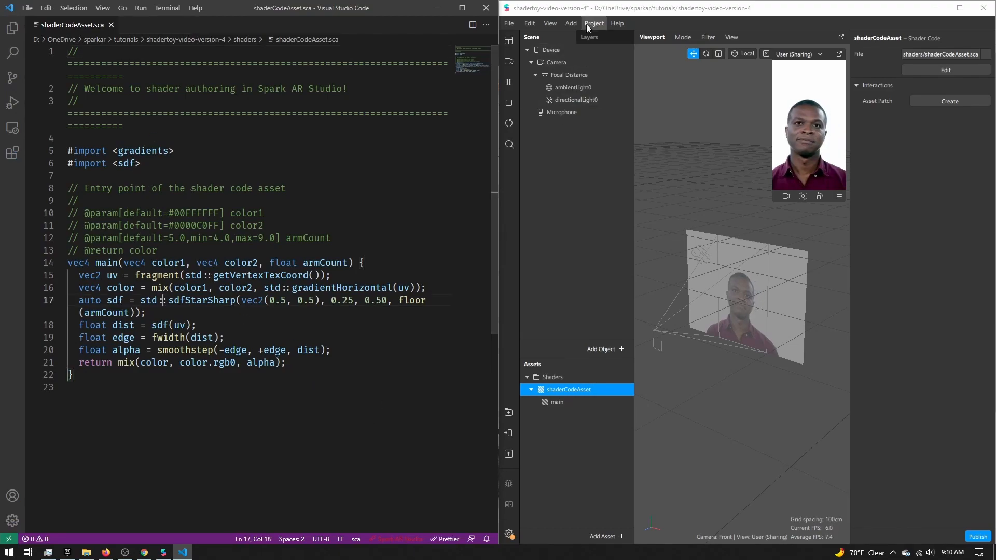
Show Spark AR's console and change the final mix alpha on line 21 to 0.5.
left_click(550, 23)
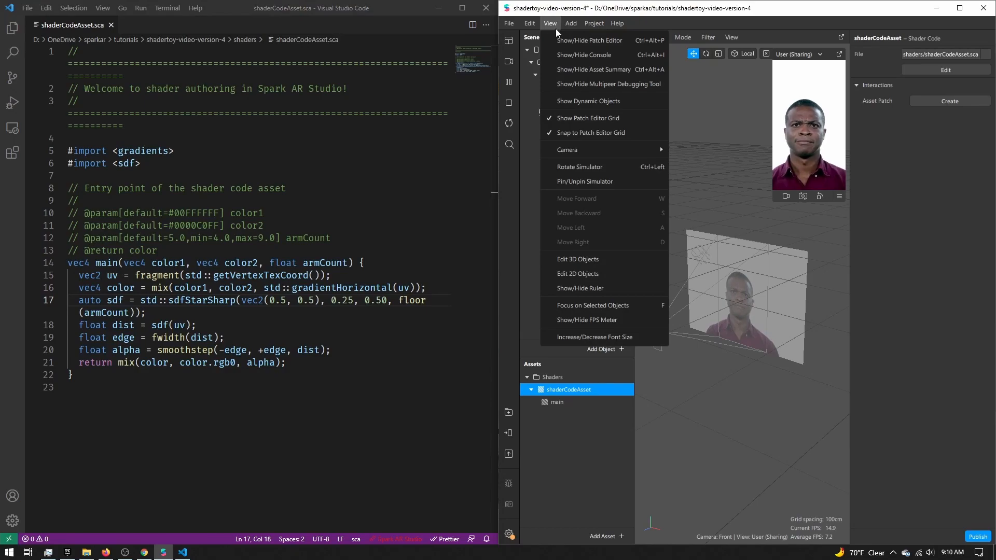
left_click(583, 55)
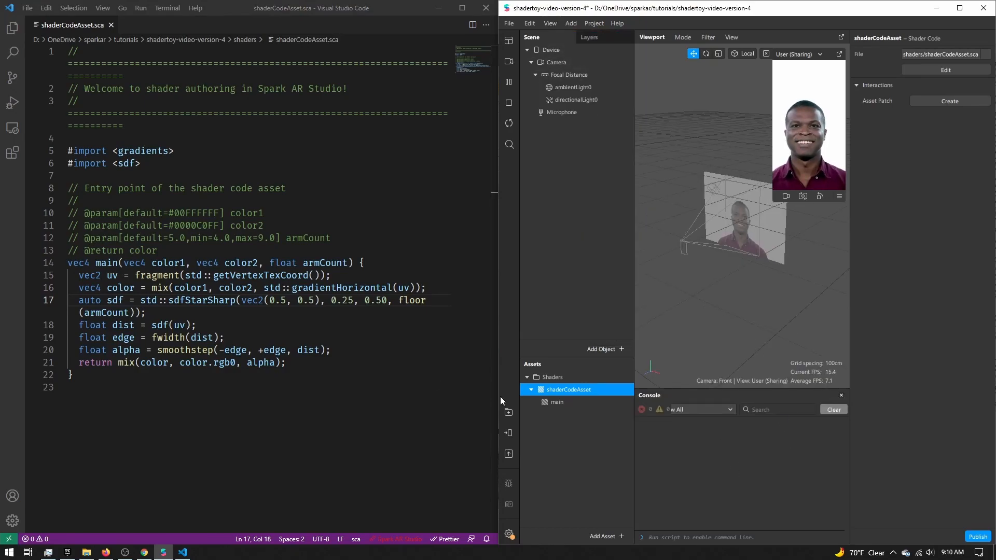
double_click(260, 362)
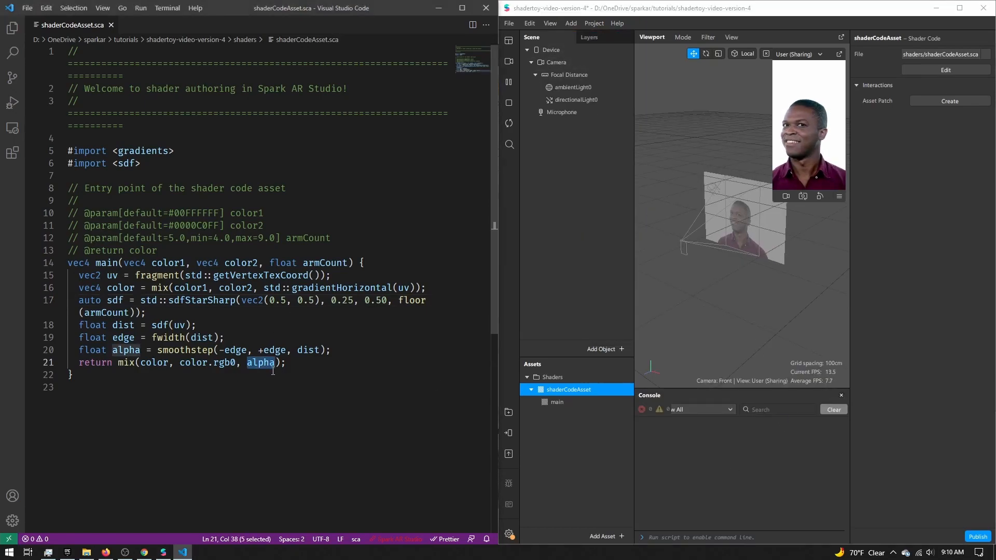
type("0.5")
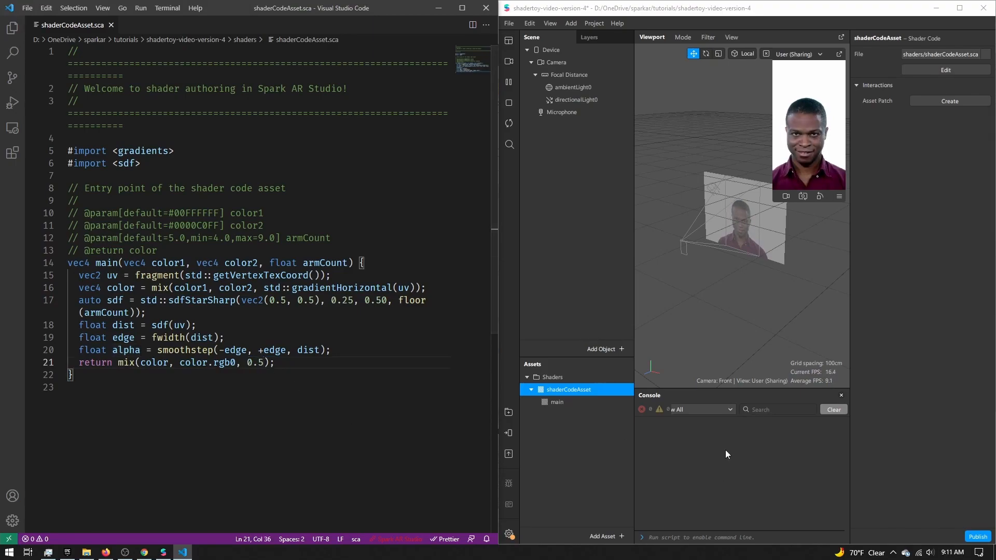
mouse_move(693, 480)
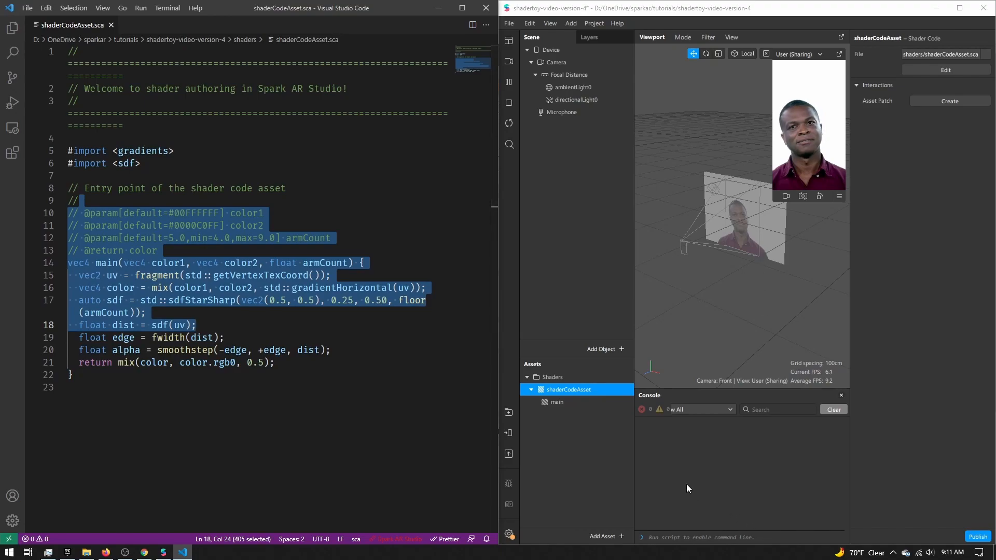
mouse_move(508, 62)
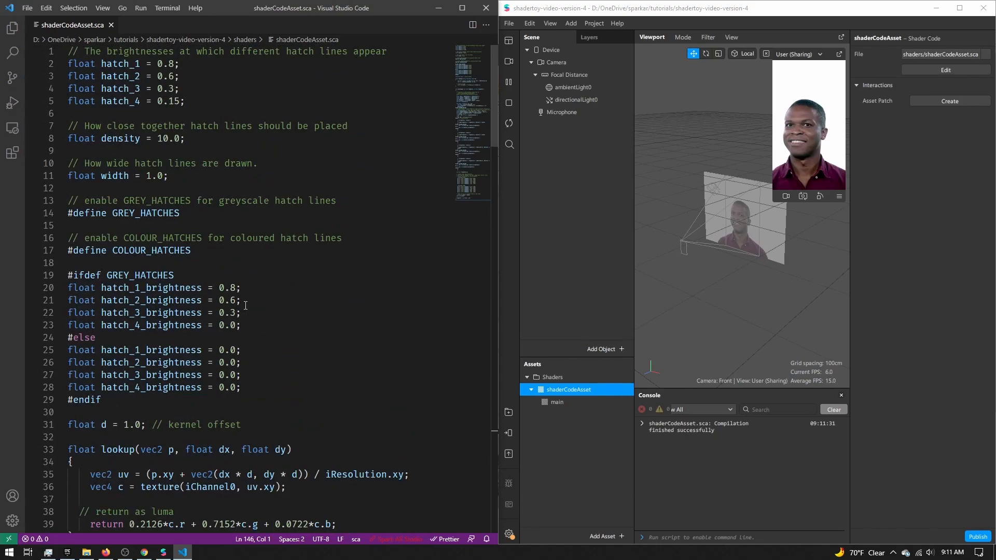
mouse_move(716, 493)
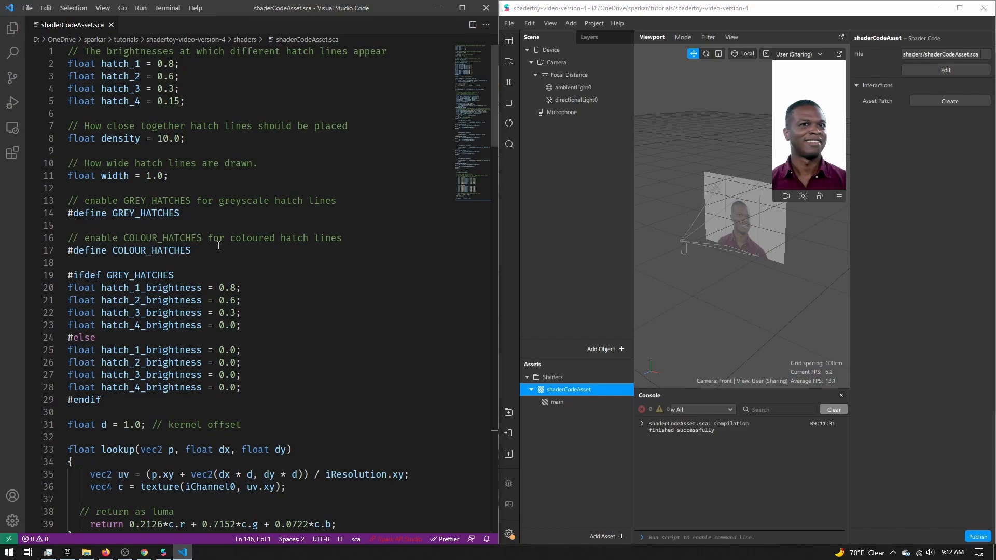
mouse_move(717, 464)
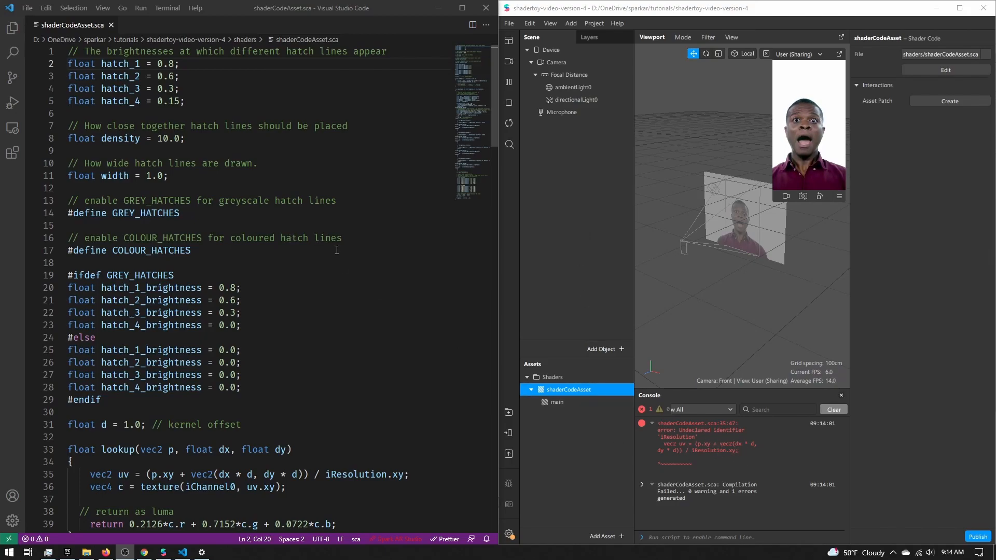
mouse_move(570, 255)
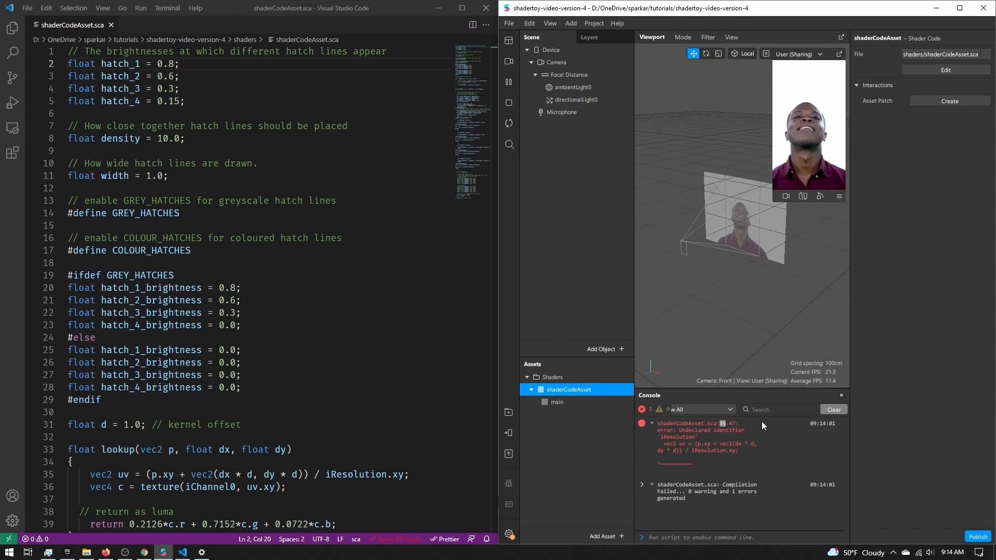
left_click(221, 263)
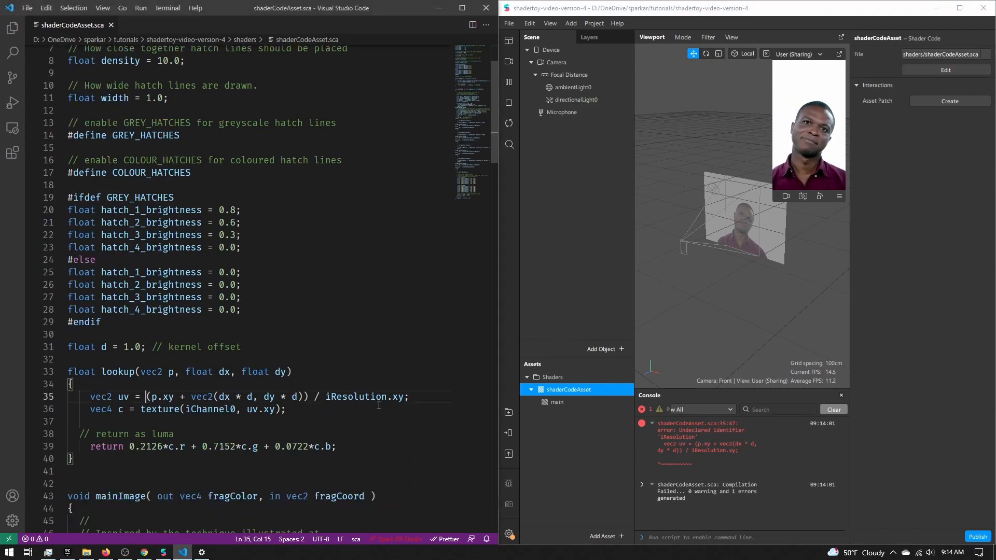
double_click(82, 297)
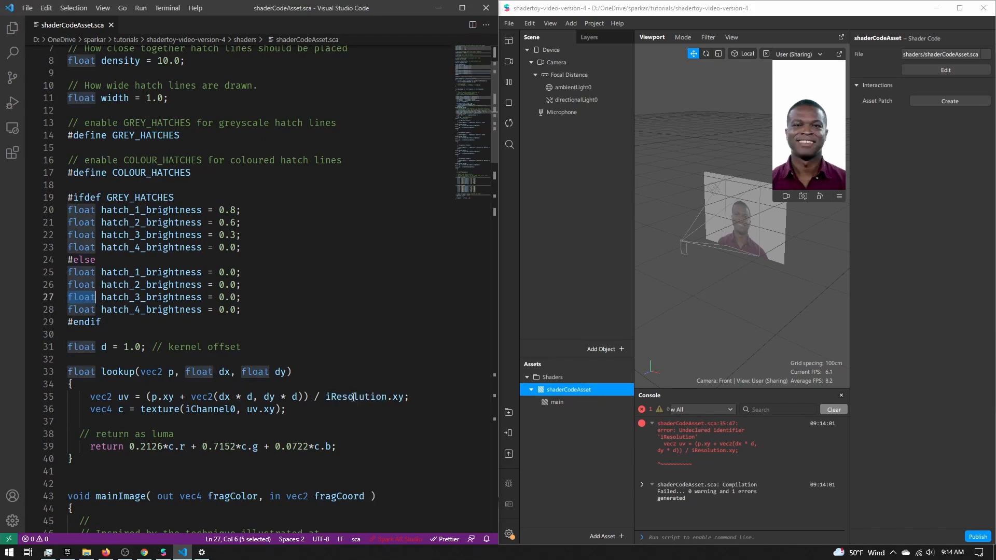
double_click(356, 397)
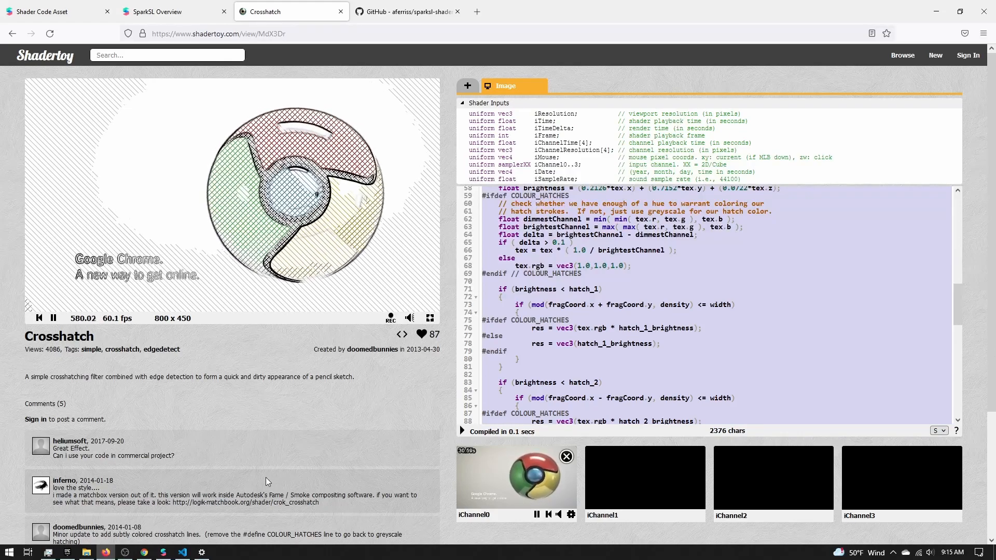
Find the iResolution.xy to std::getRenderTargetSize() entry in the readme's Converting a ShaderToy table.
left_click(407, 11)
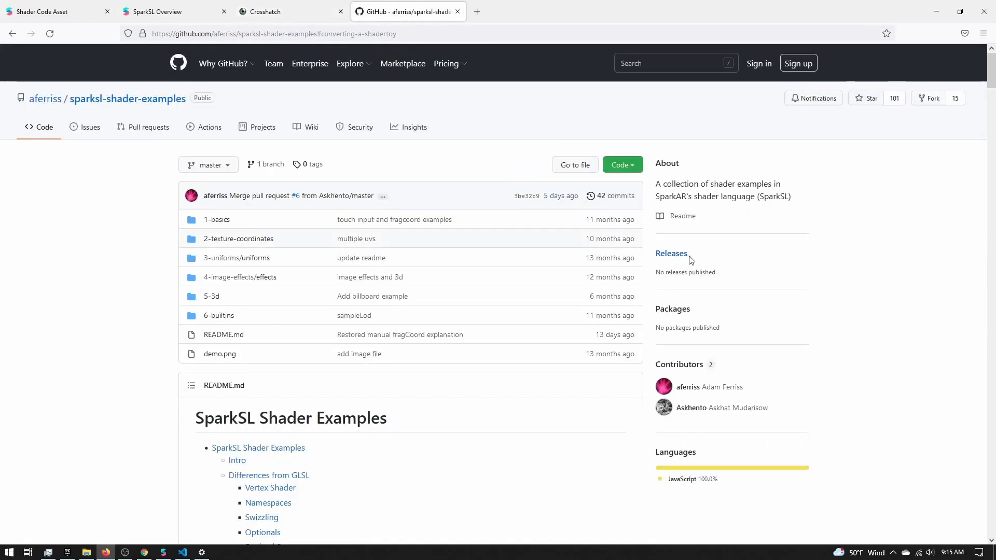
mouse_move(651, 235)
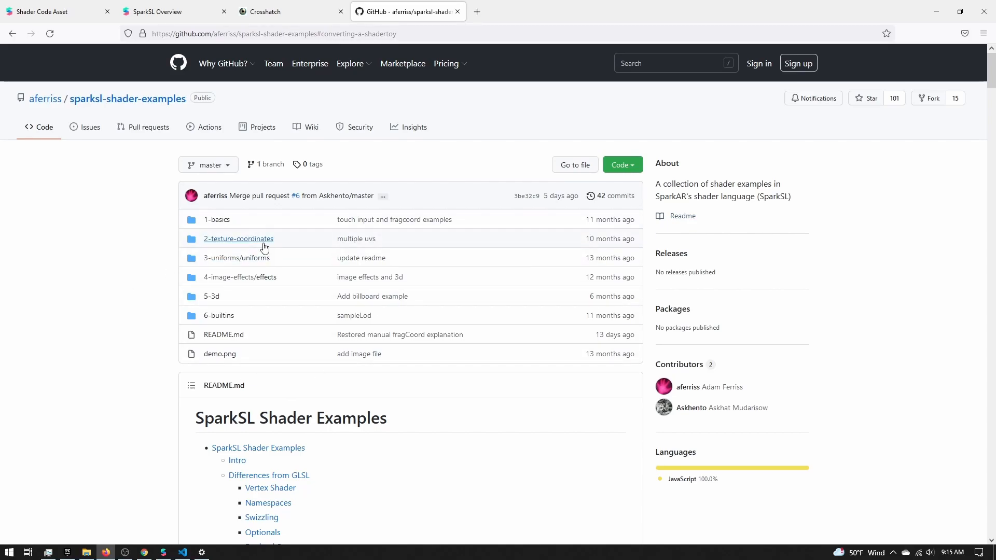
mouse_move(225, 239)
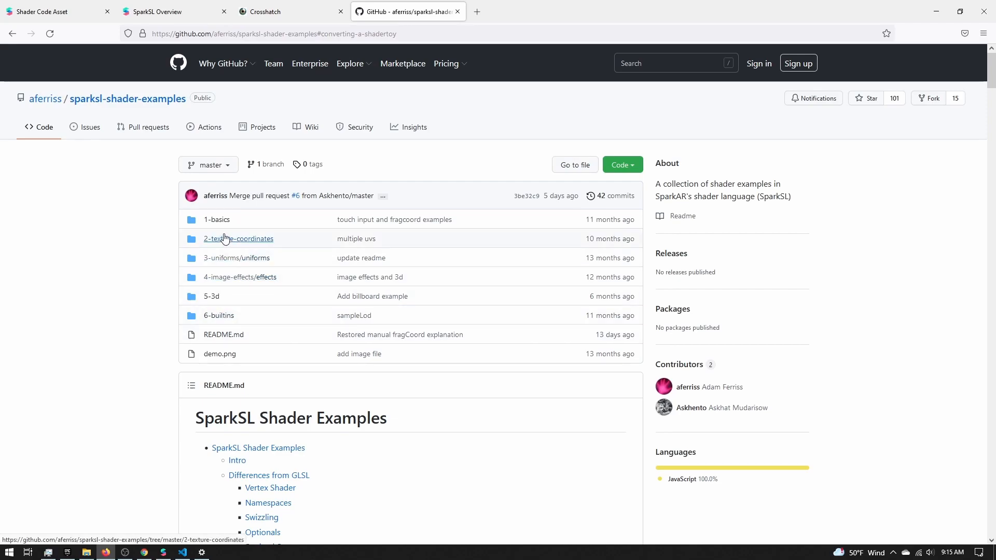
scroll("down", 3)
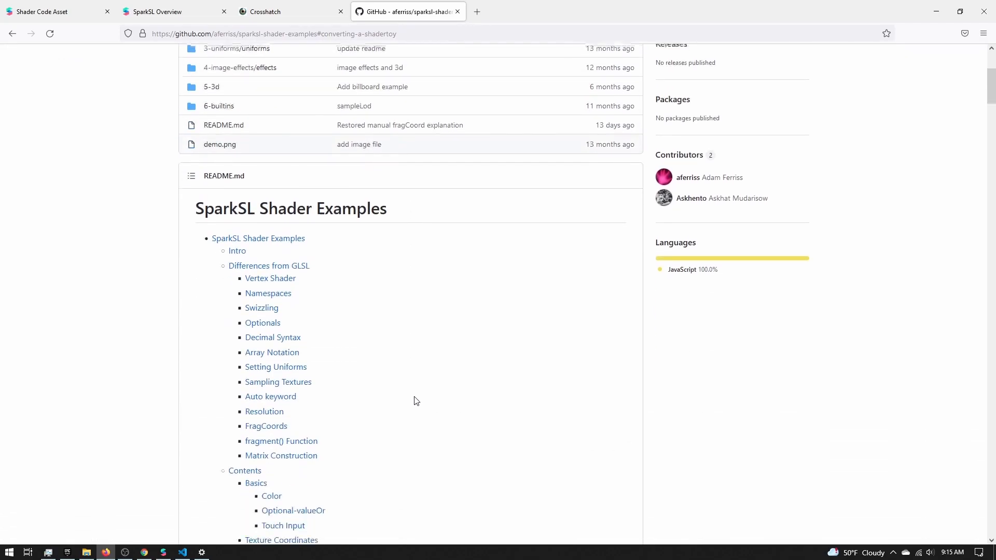
scroll("down", 3)
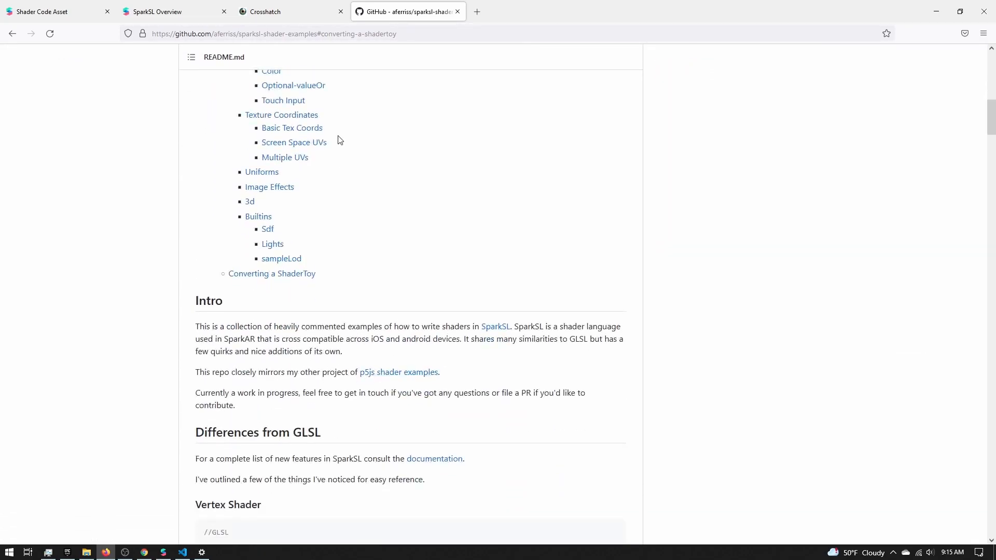
scroll("down", 3)
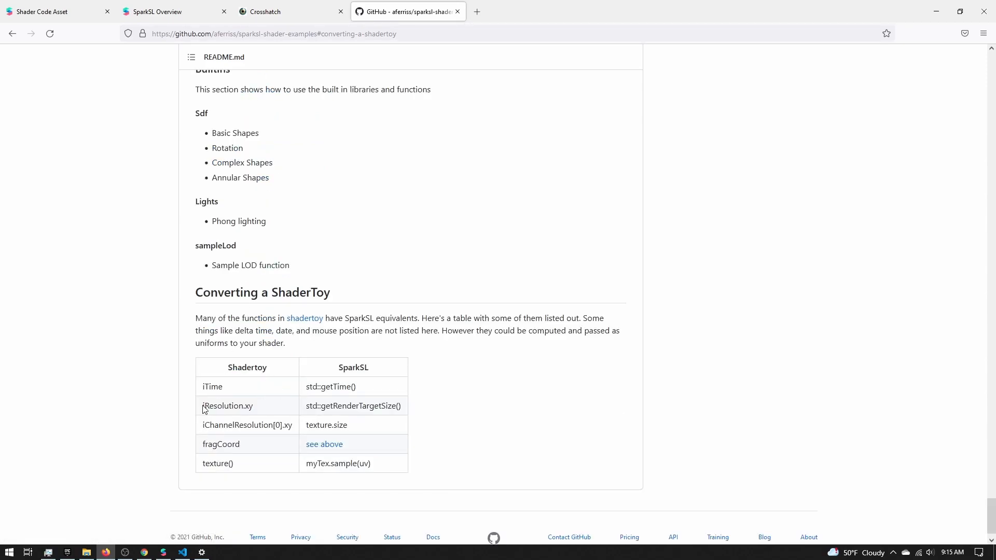
double_click(226, 405)
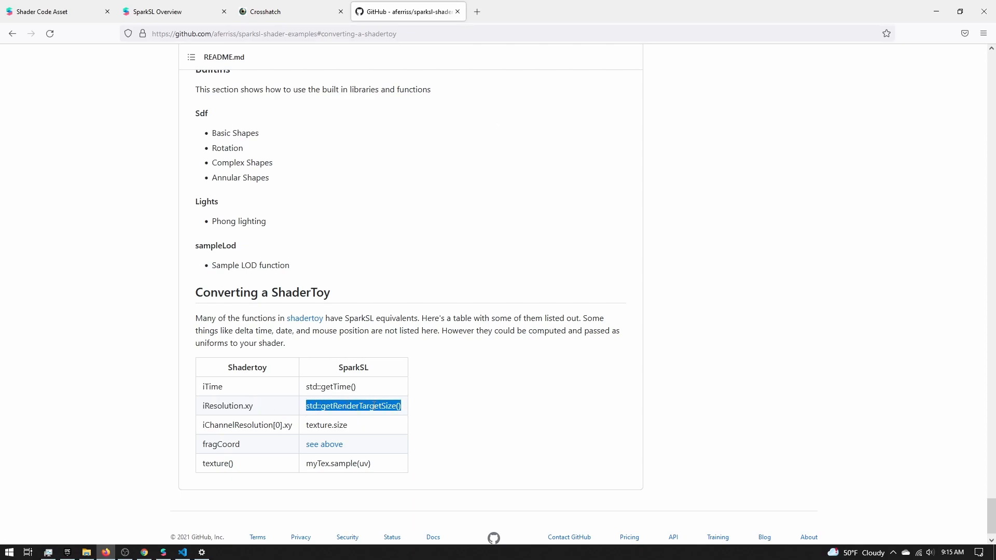
double_click(310, 406)
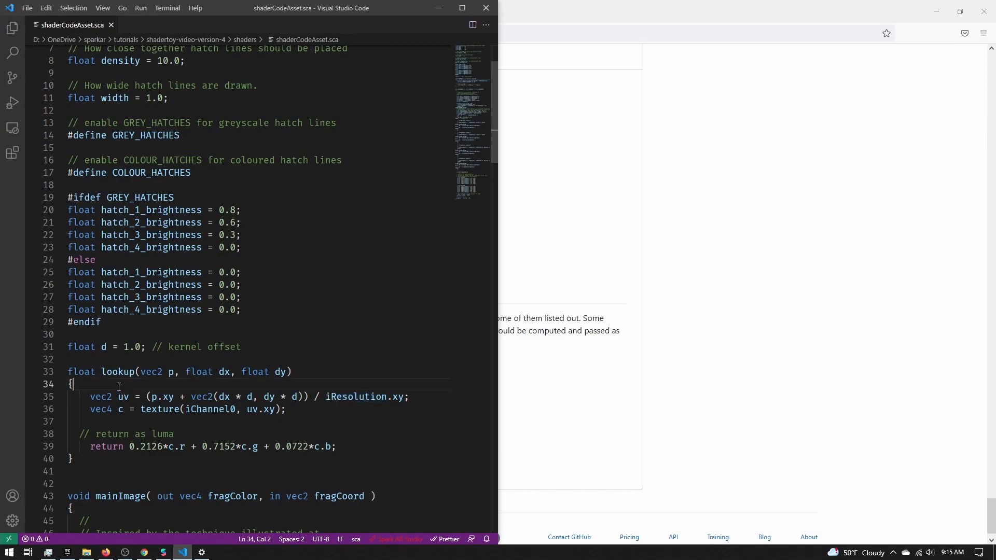
Insert 'vec2 iResolution = std::getRenderTargetSize();' as the first line of lookup.
key("Enter")
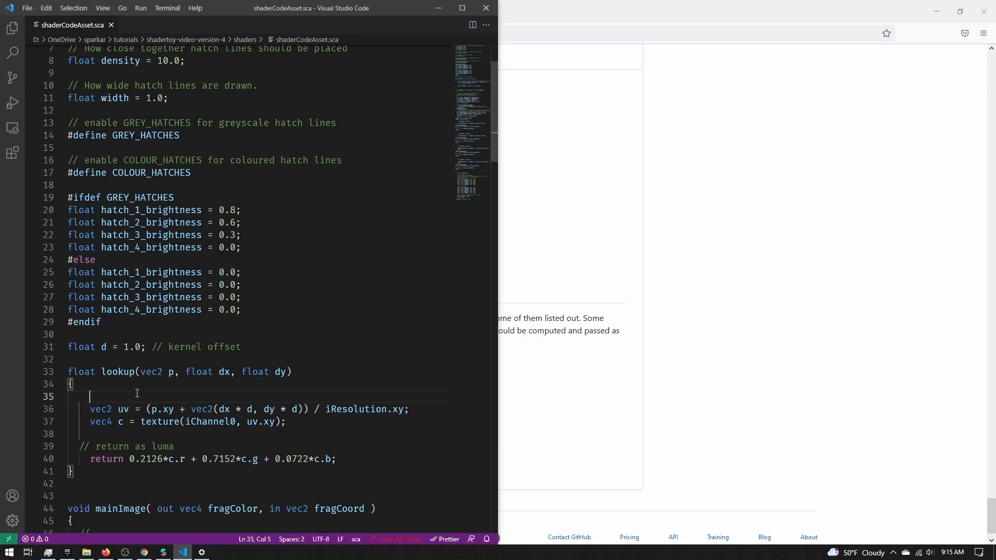
type("vec2")
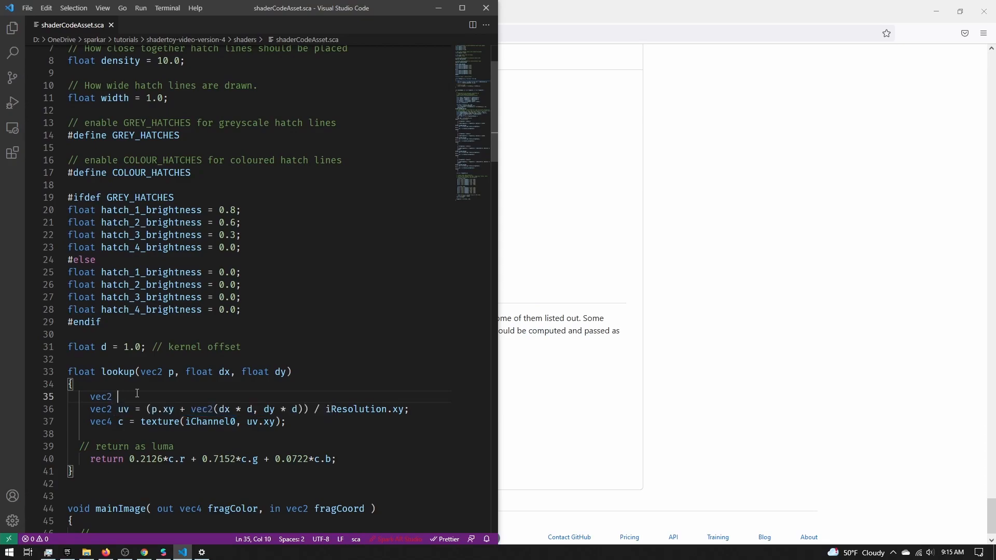
type("iResolution")
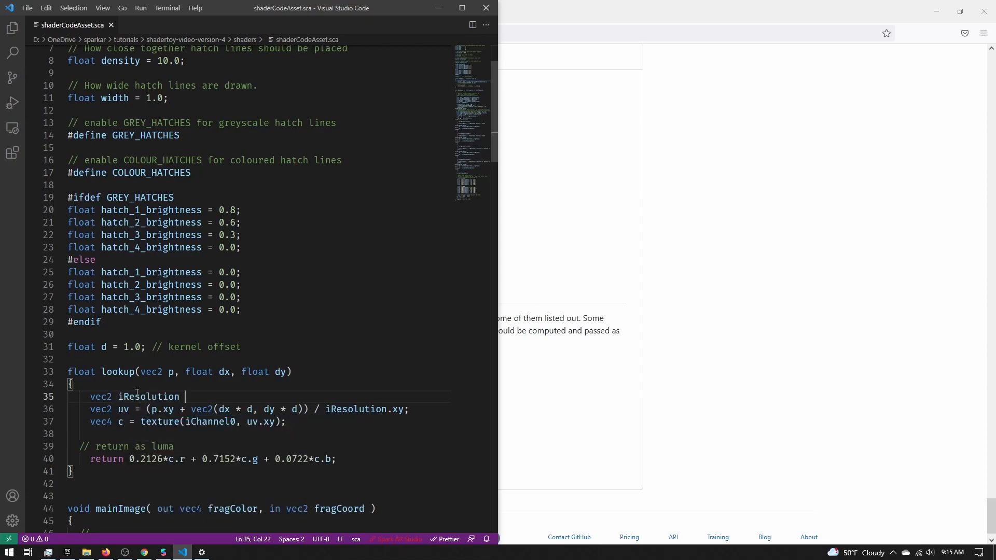
type("= std:")
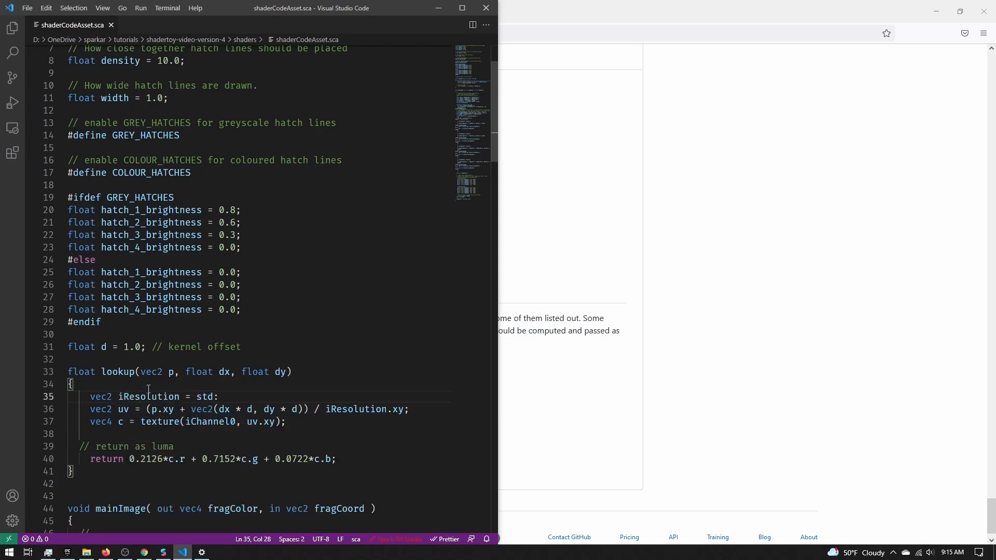
type(":get")
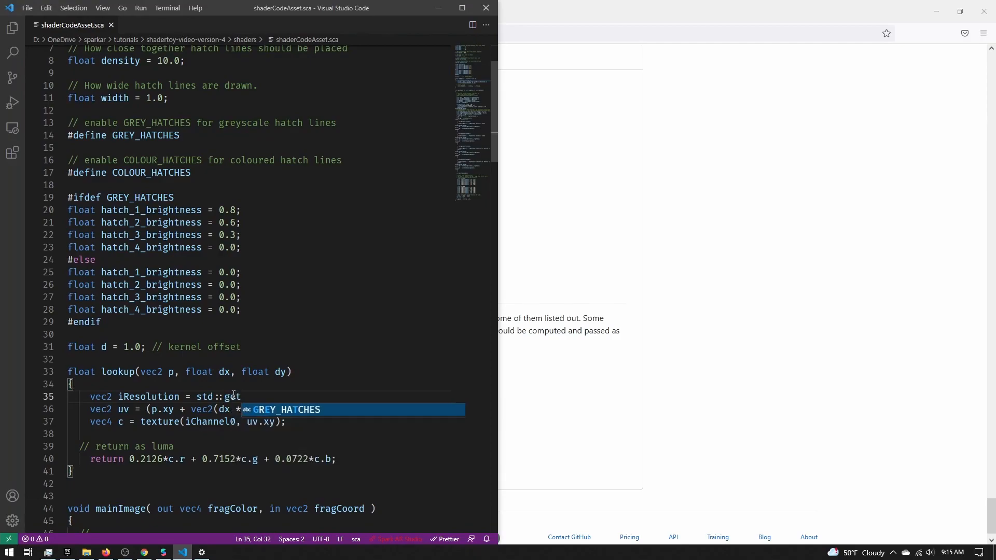
type("Render")
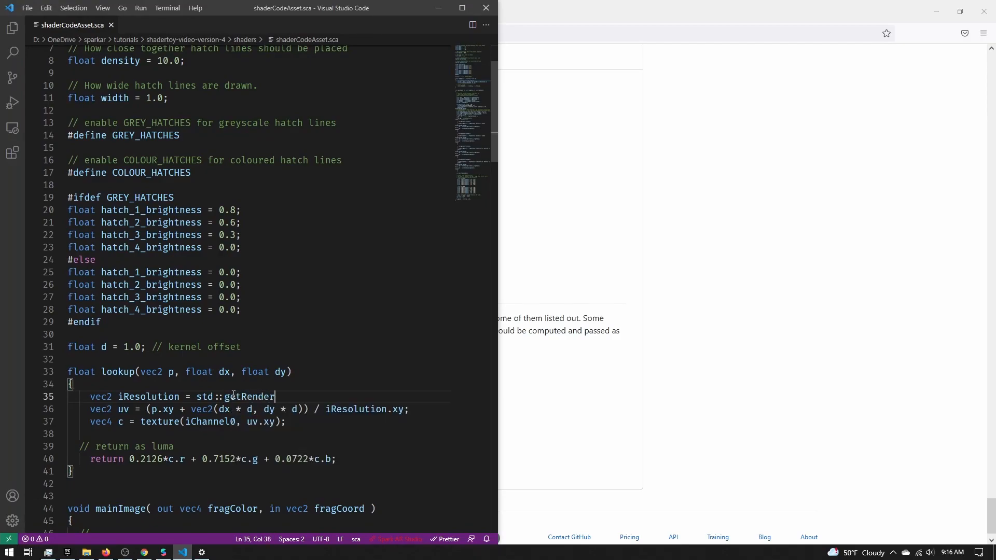
type("TargetSize")
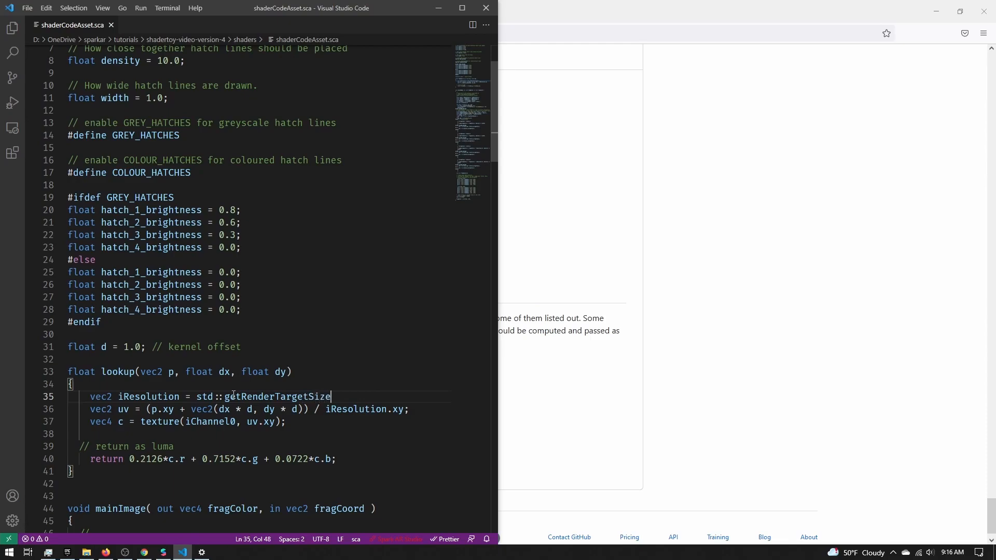
type("();")
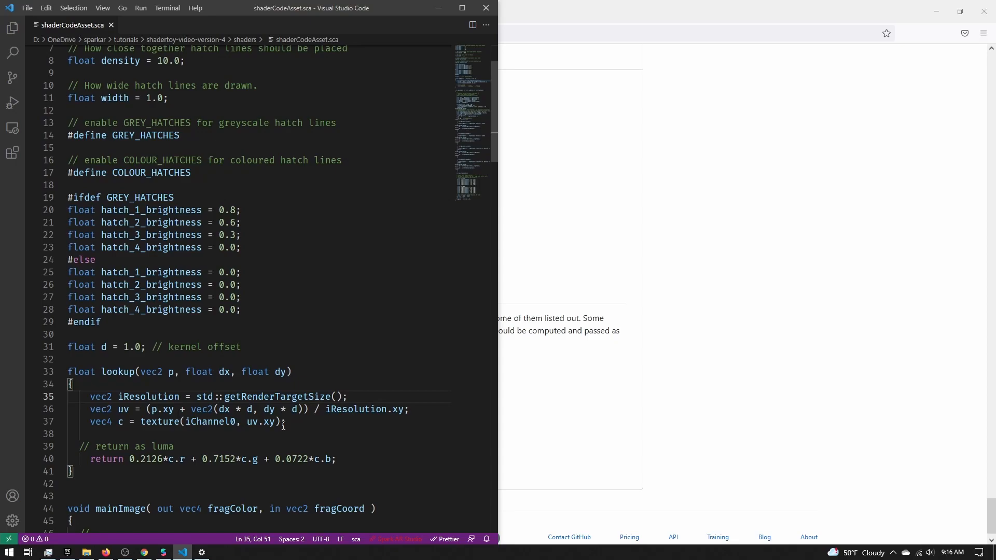
double_click(277, 396)
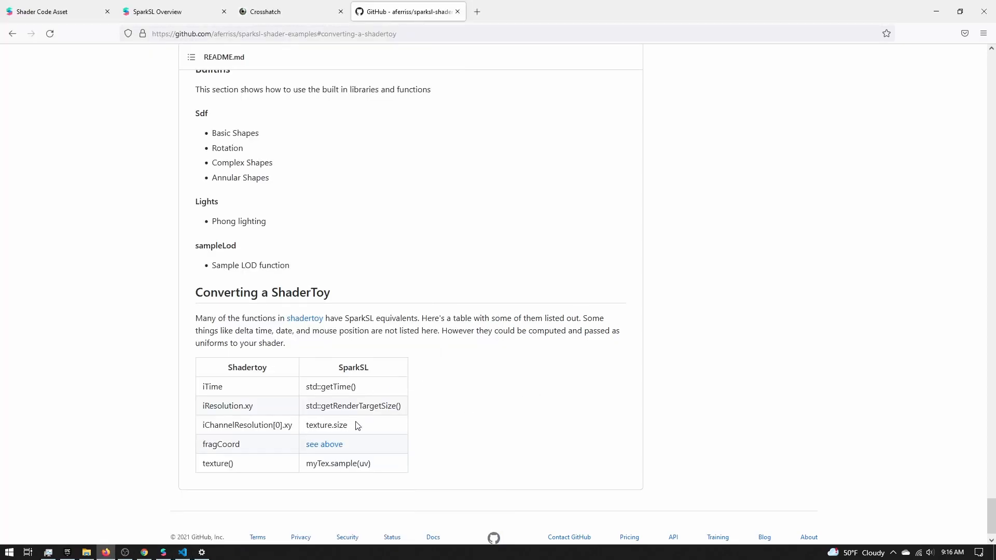
Return to the shader code and select the undeclared texture call on line 37.
left_click(183, 552)
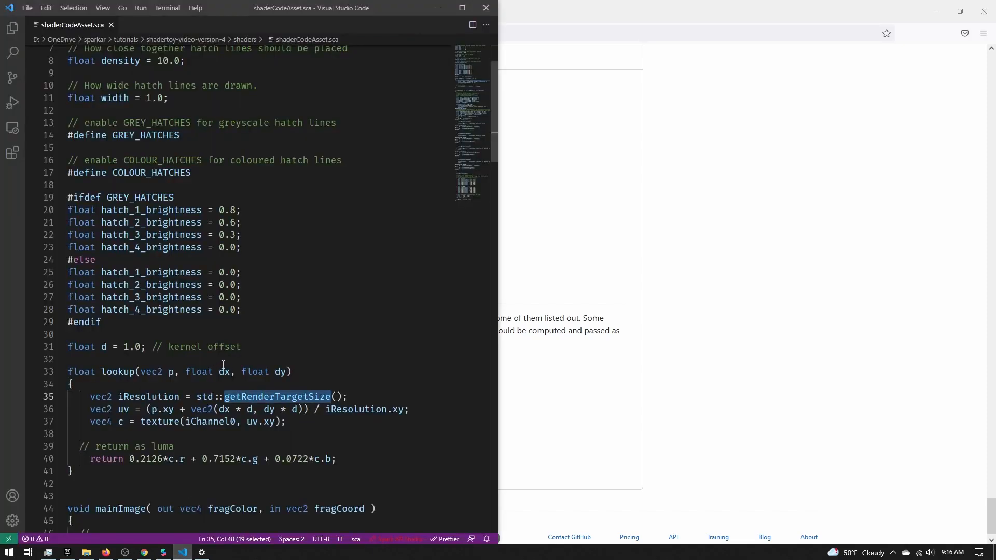
left_click(153, 359)
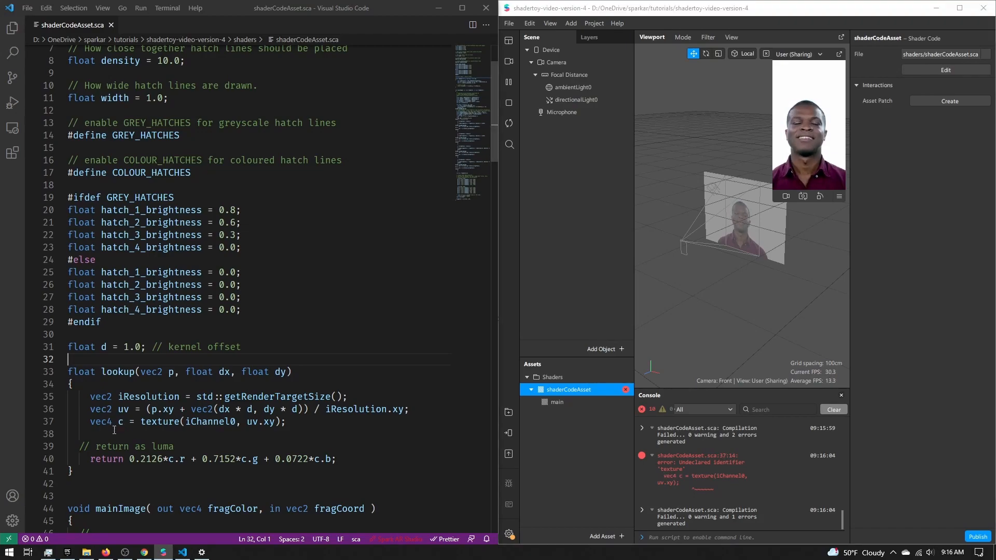
double_click(161, 422)
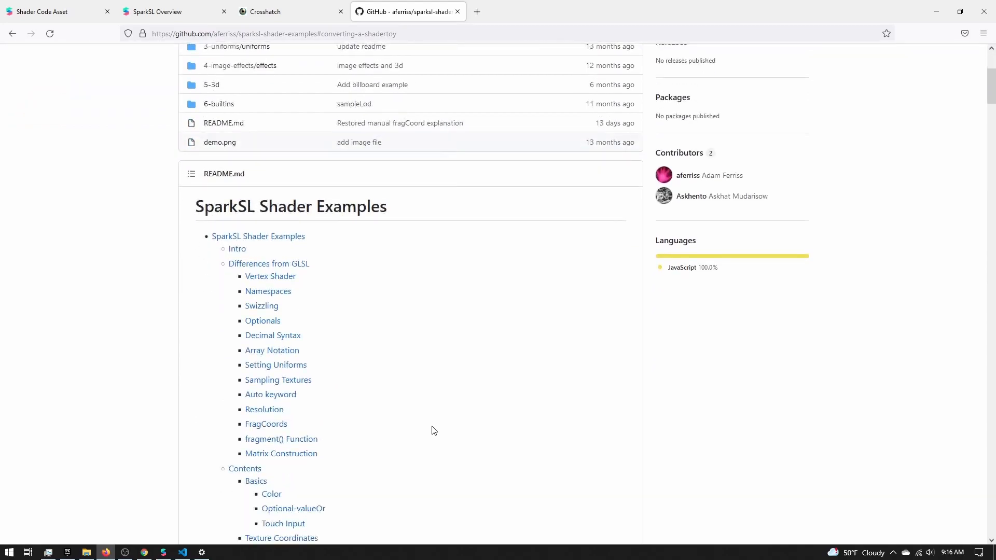
Jump to the readme's Sampling Textures section and highlight std::Texture2d myTex.
left_click(278, 380)
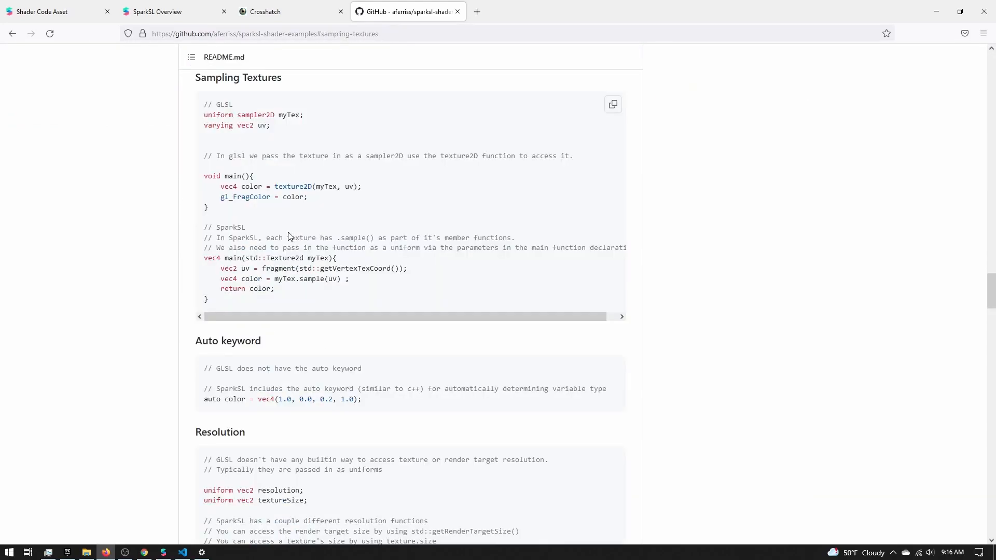
mouse_move(342, 274)
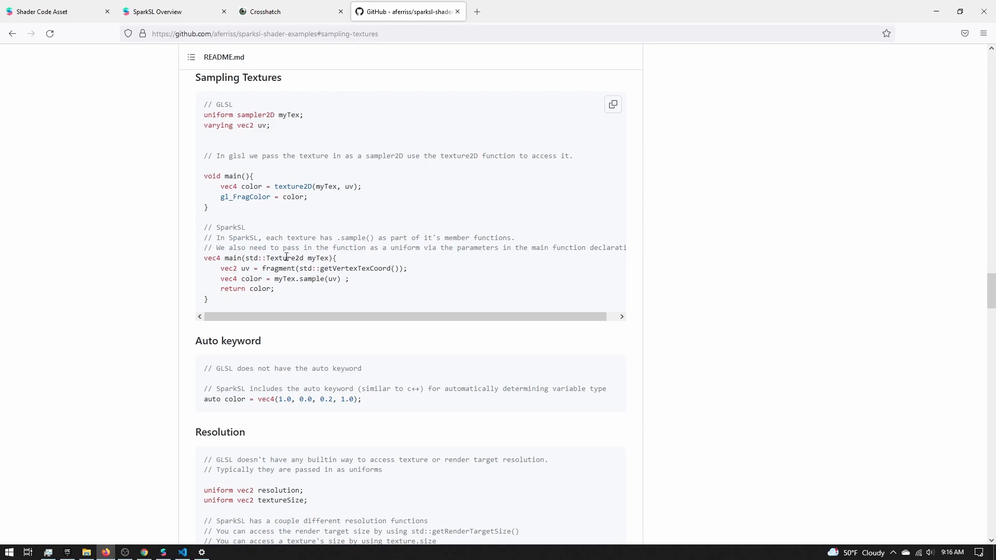
left_click_drag(244, 258, 329, 258)
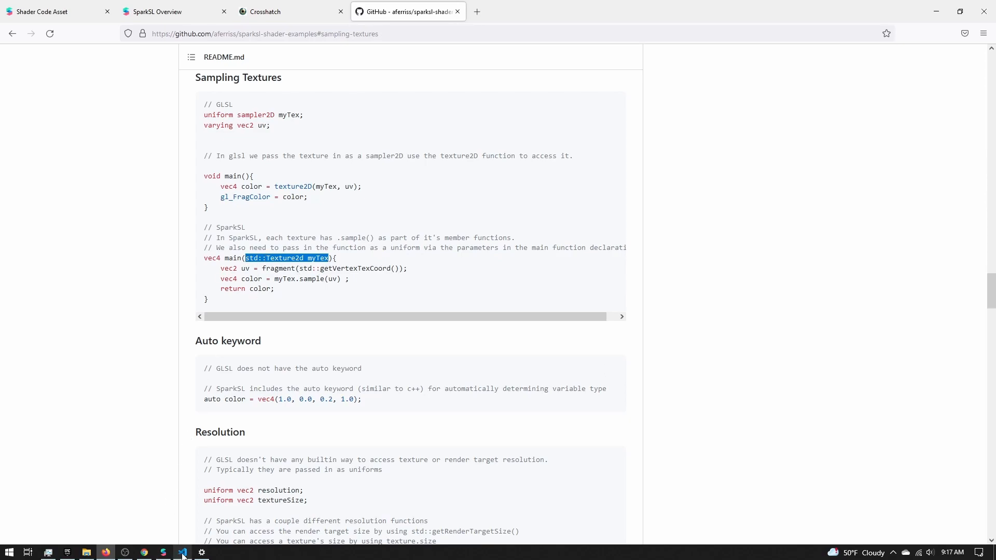
Add a std::Texture2d myTex parameter to lookup and sample myTex instead of iChannel0.
left_click(183, 552)
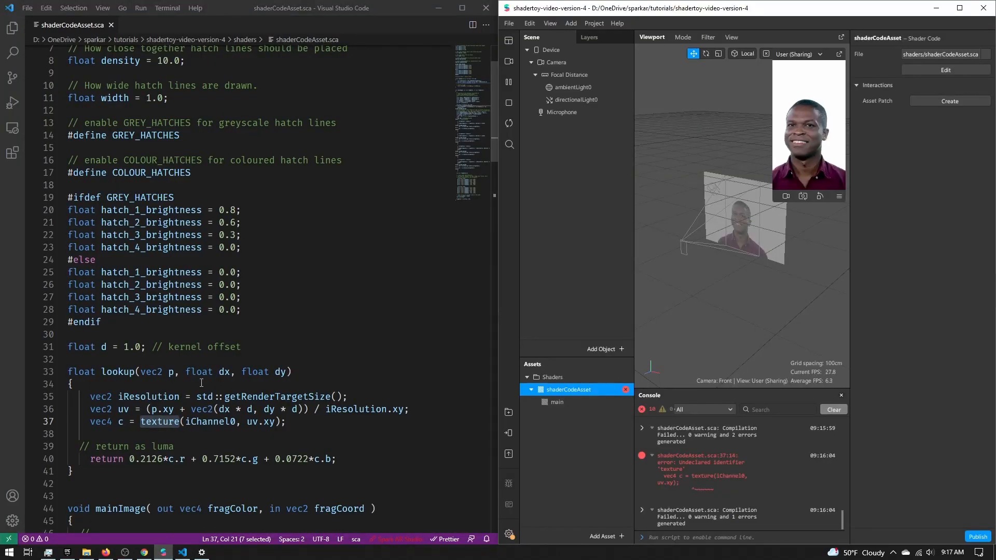
left_click(140, 371)
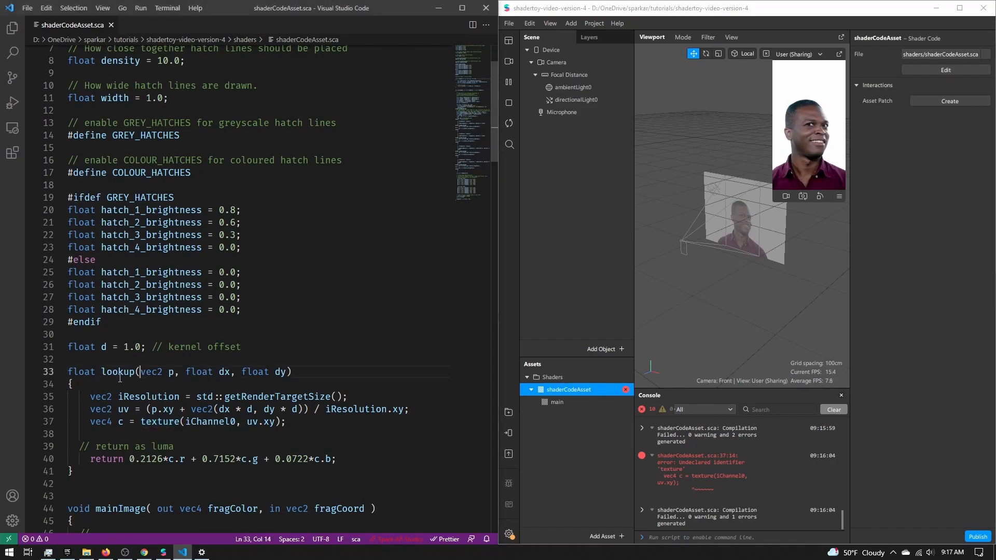
type("std::Texture2d myTex,")
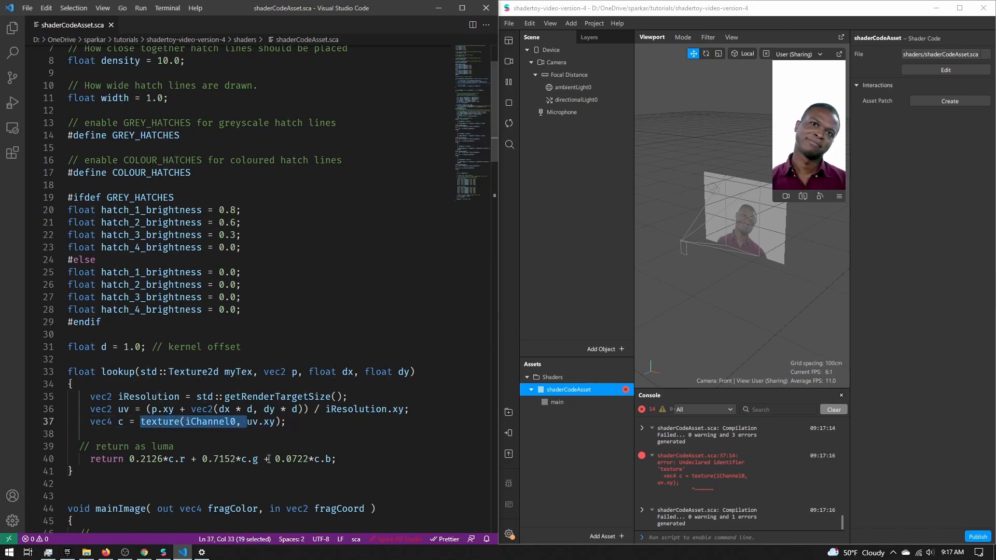
type("myTex.sampl")
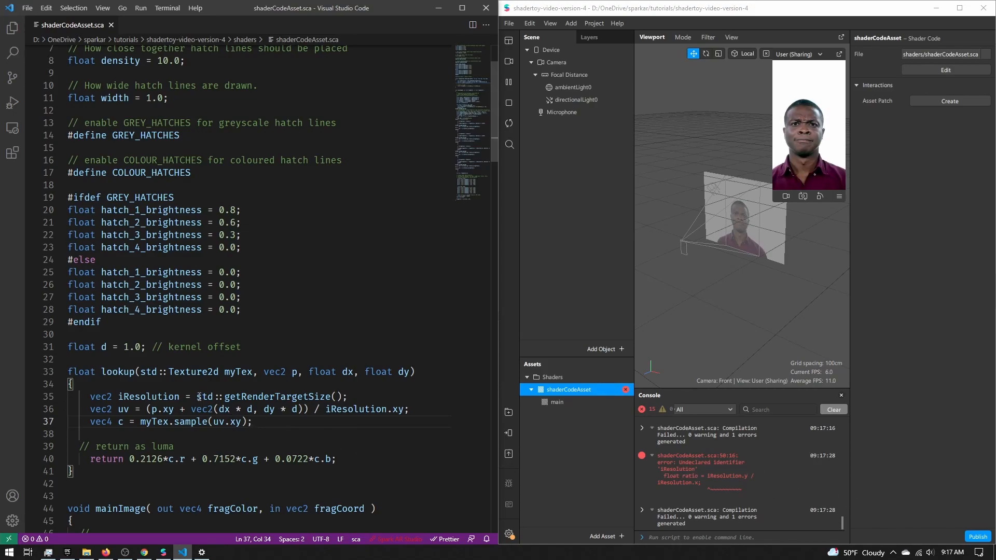
scroll("down", 3)
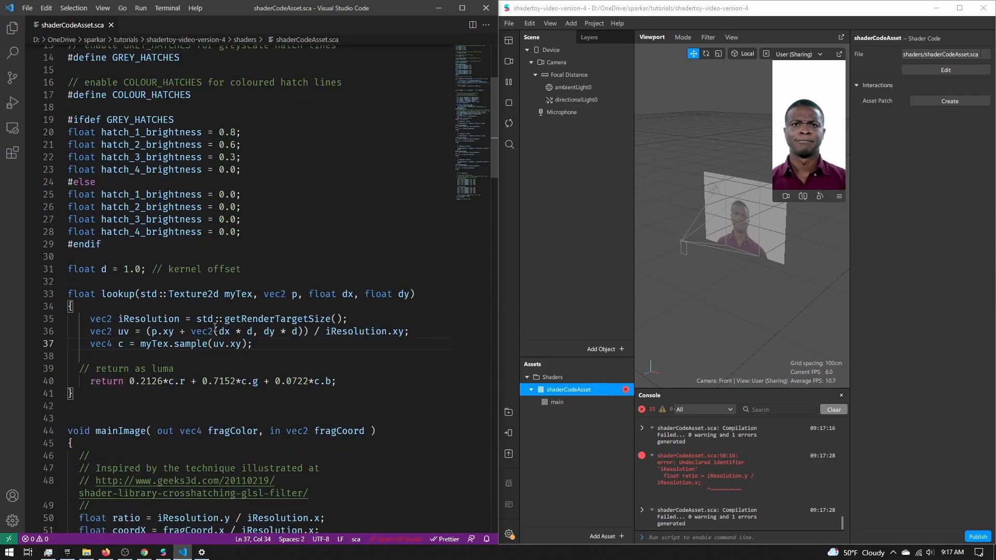
Define iResolution from std::getRenderTargetSize() in mainImage and replace fragCoord with std::Texture2d myTex.
scroll("down", 3)
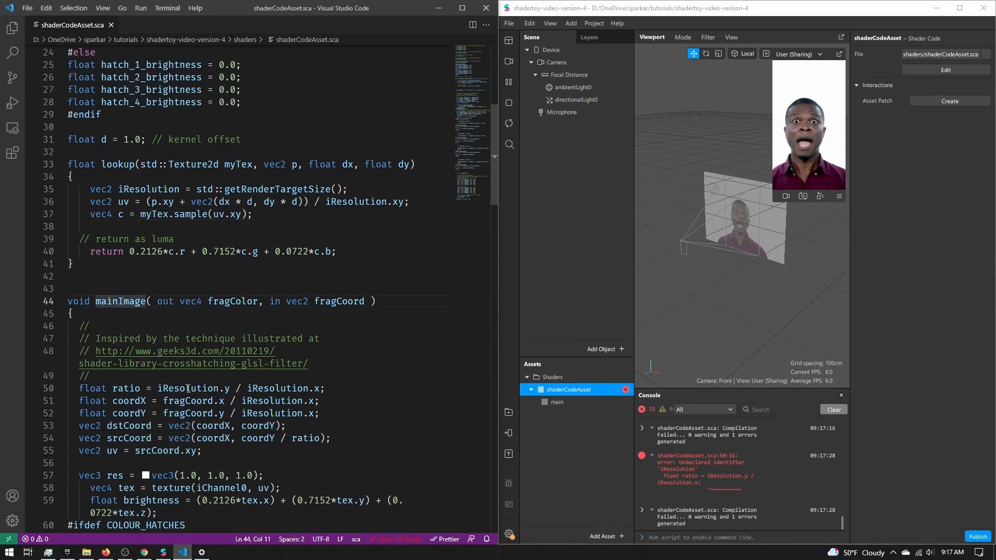
double_click(186, 388)
type("vec2 iResolution = std::getRenderTargetSize();")
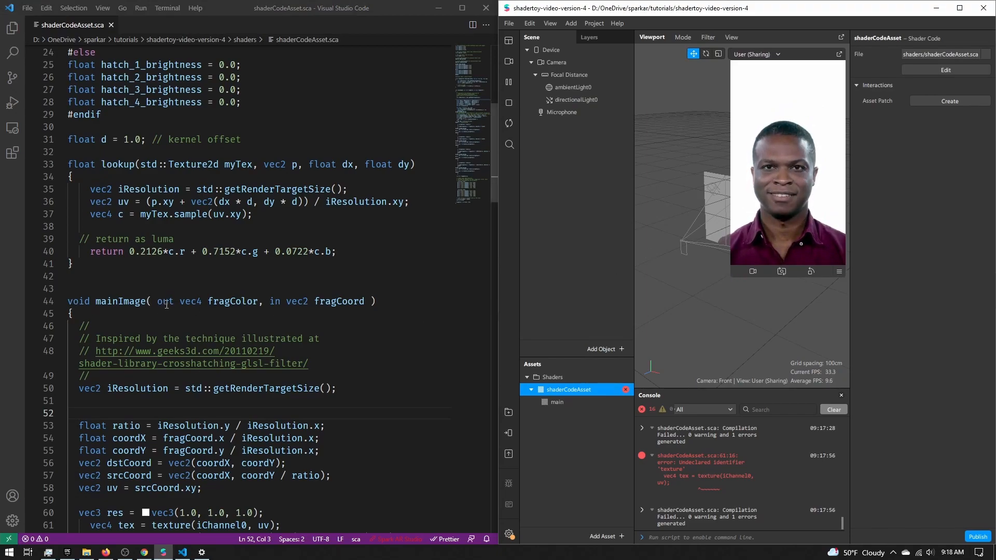
left_click_drag(157, 301, 260, 301)
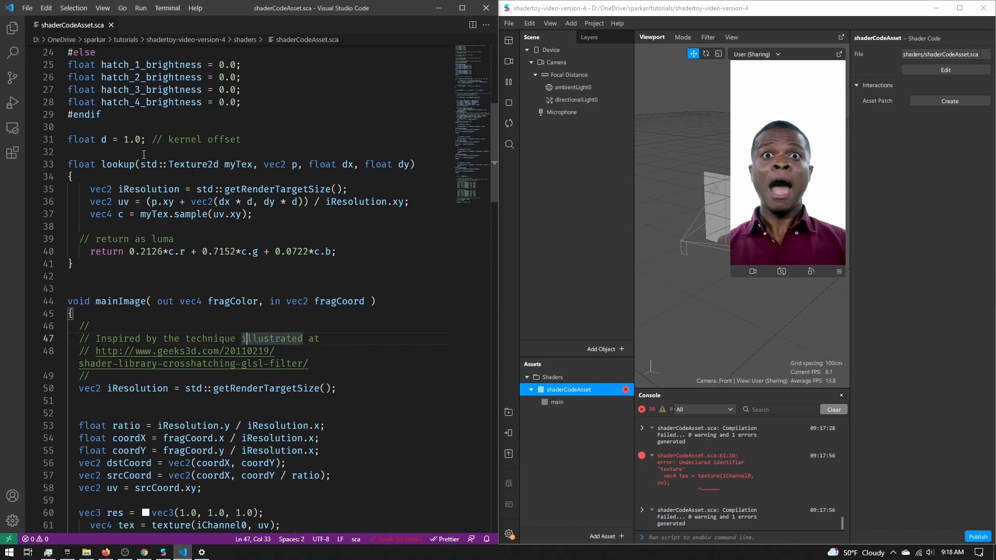
left_click_drag(141, 164, 248, 164)
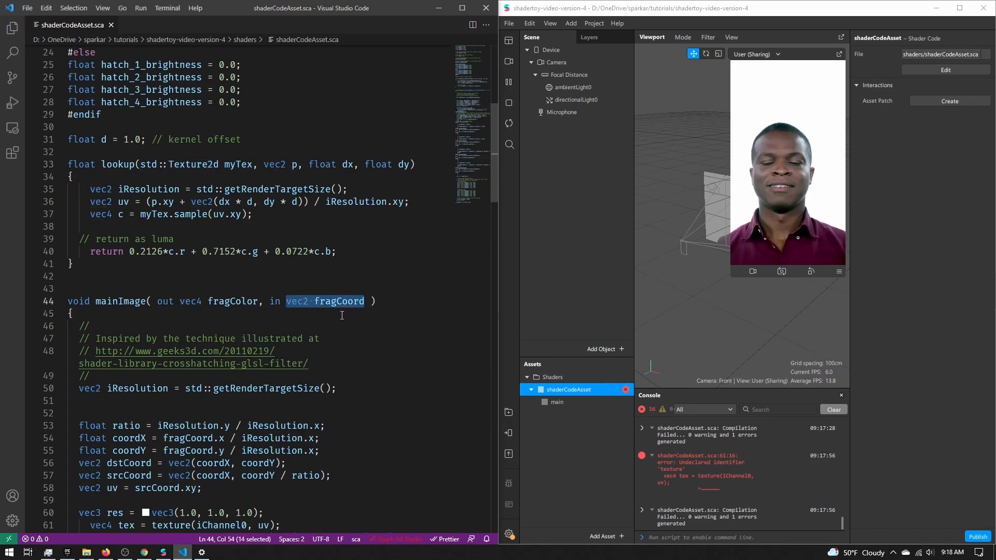
type("std::Texture2d myTex")
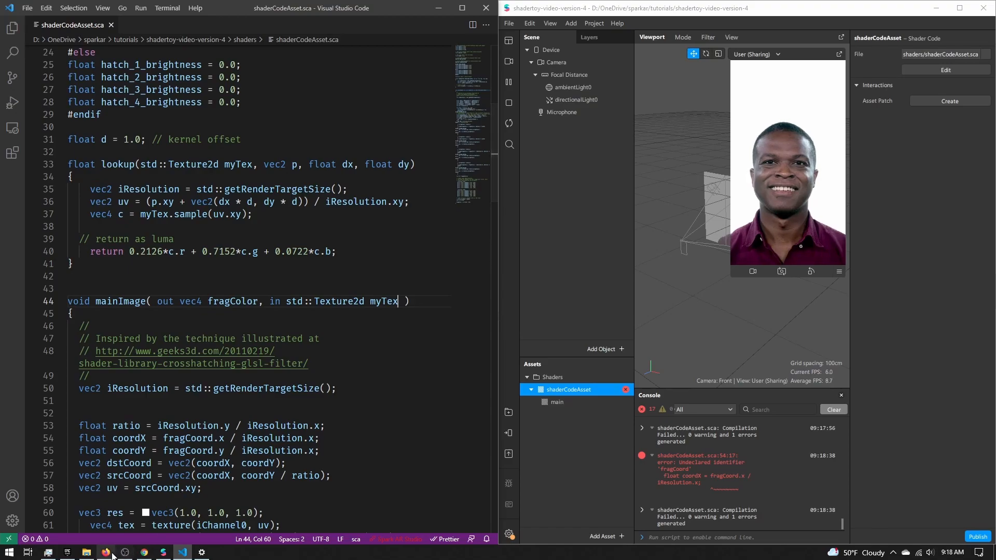
Copy the fullscreen 'vec2 fragCoord = fragment(...)' line from the README's FragCoords section.
left_click(105, 552)
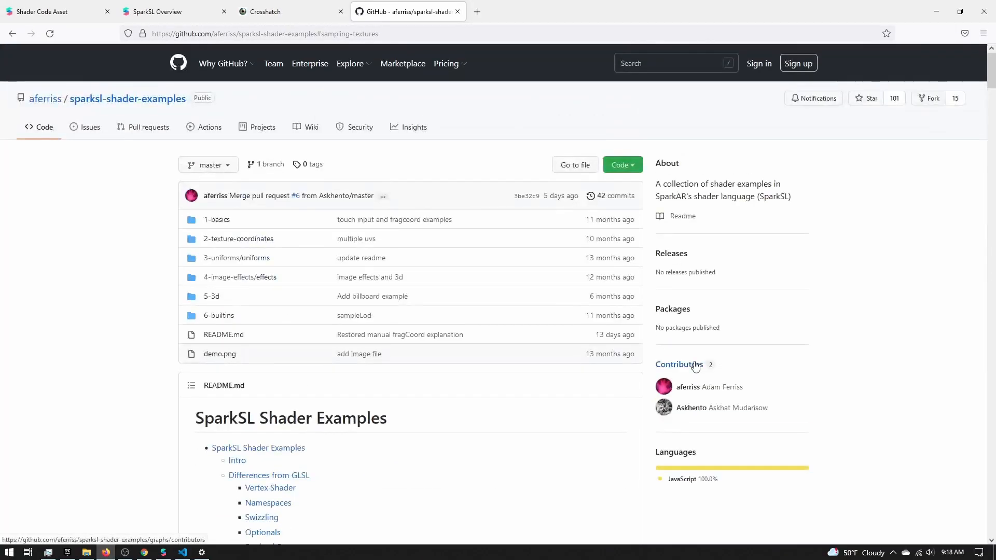
scroll("down", 3)
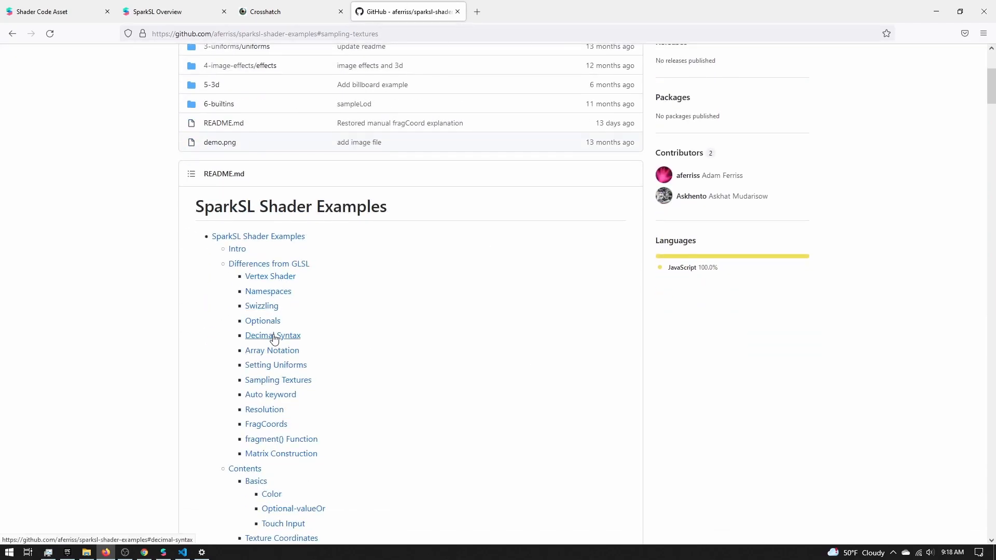
left_click(266, 424)
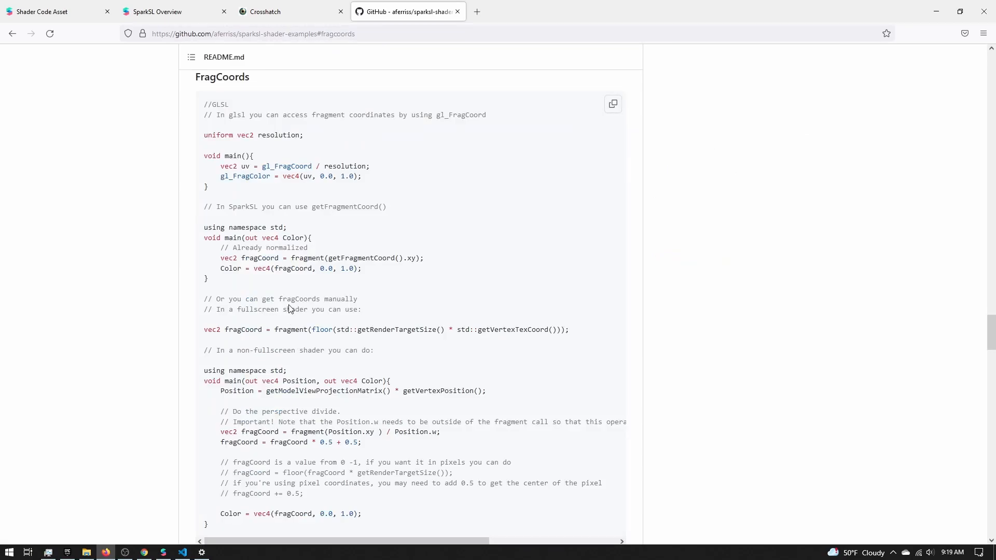
left_click_drag(203, 309, 340, 309)
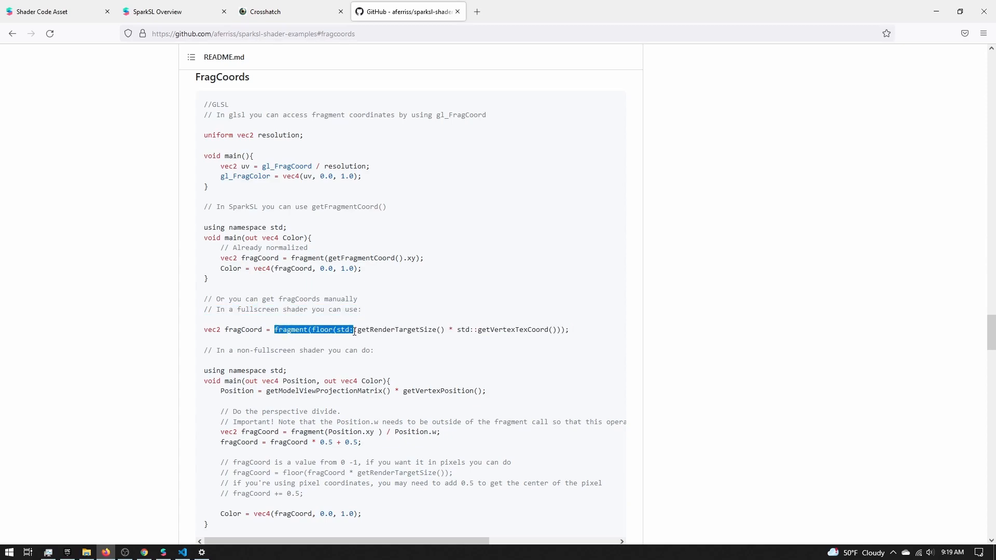
left_click_drag(353, 329, 569, 329)
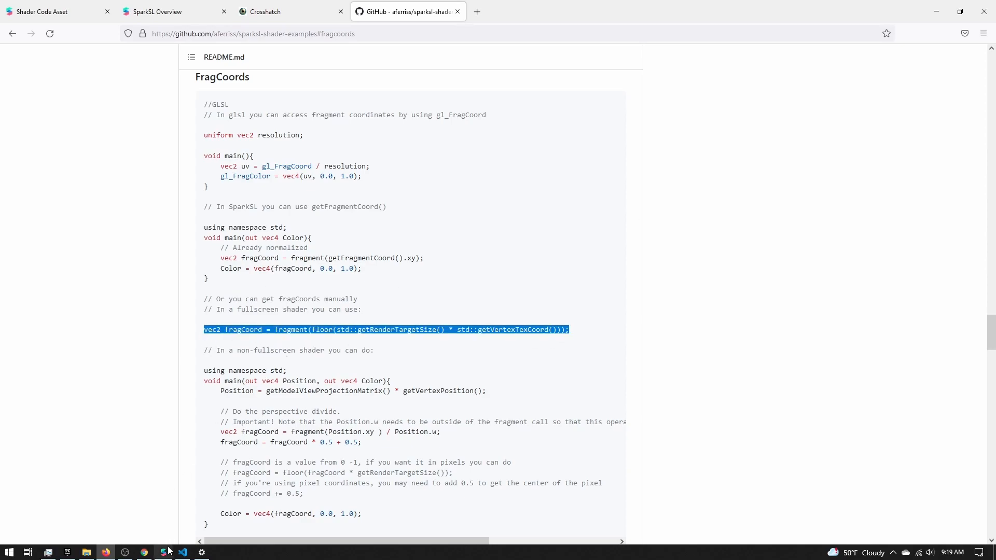
left_click(182, 552)
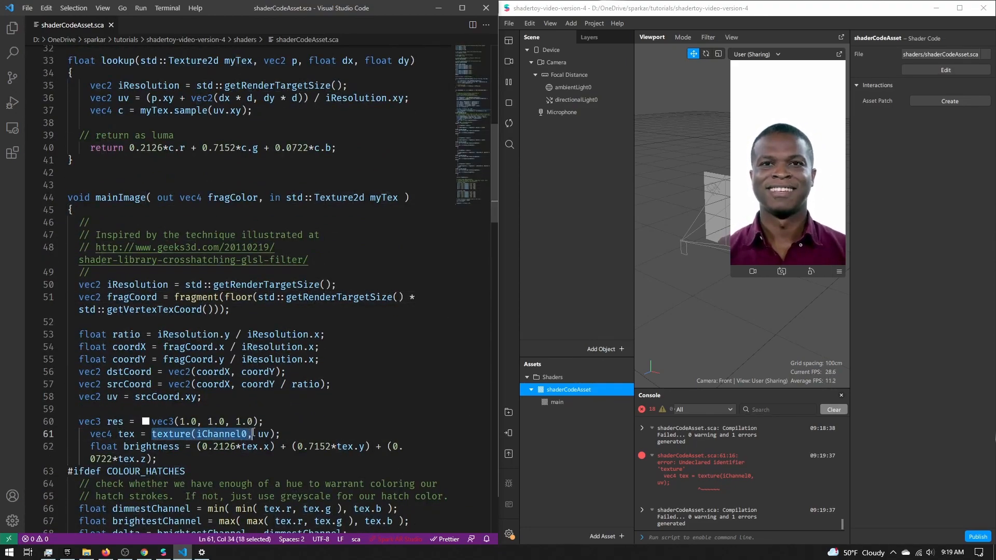
Paste the fragCoord line, replace texture(iChannel0, uv) with myTex.sample(uv), and pass myTex to lookup().
type("myTex.sampl")
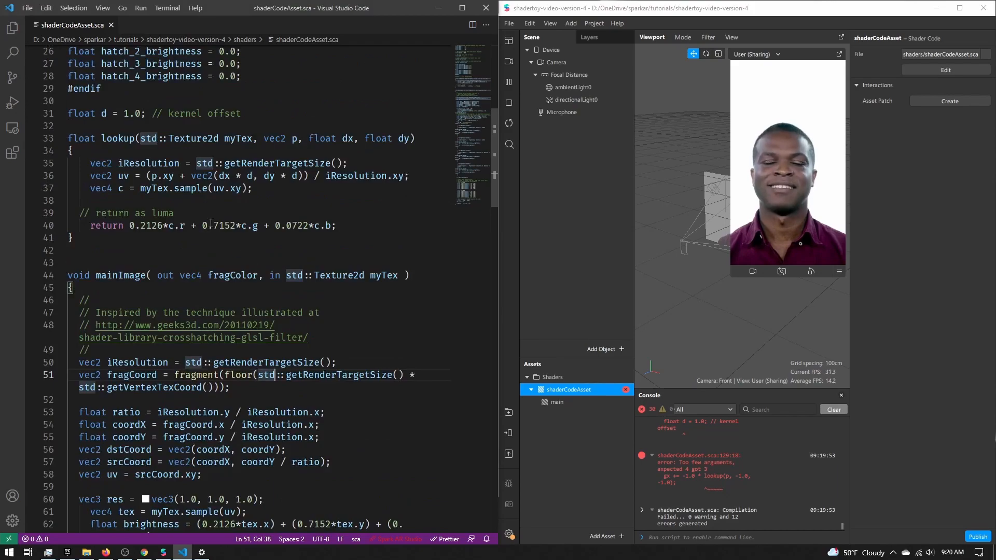
left_click_drag(133, 138, 413, 139)
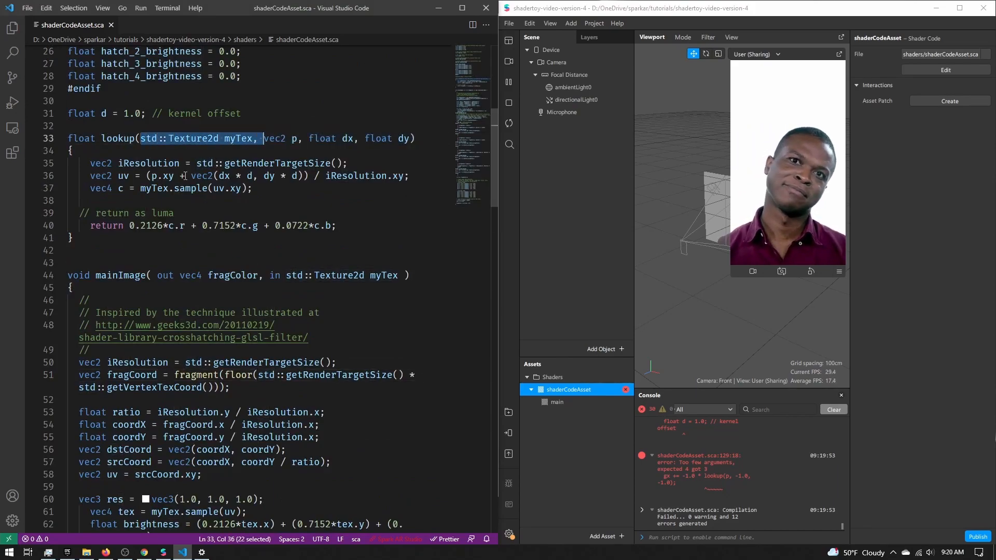
scroll("down", 3)
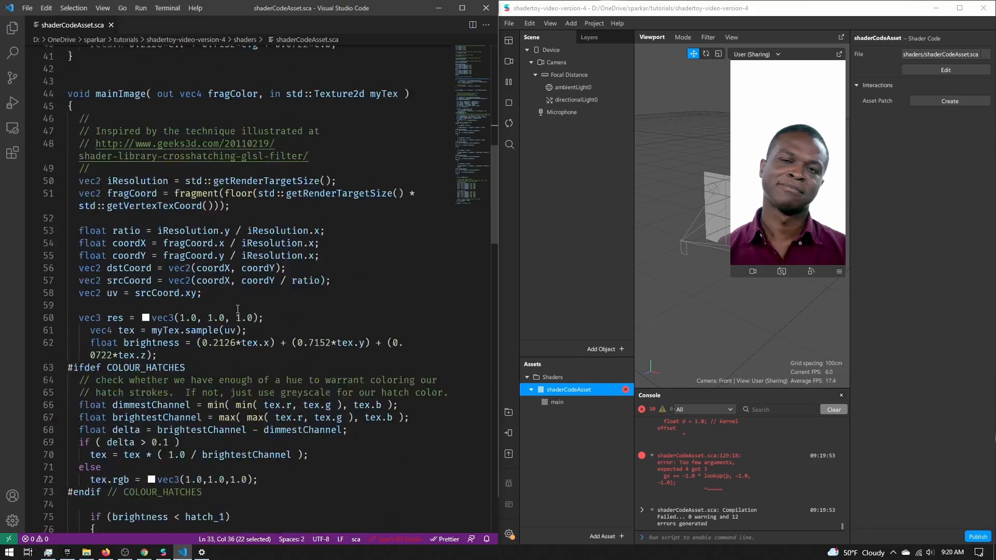
scroll("down", 3)
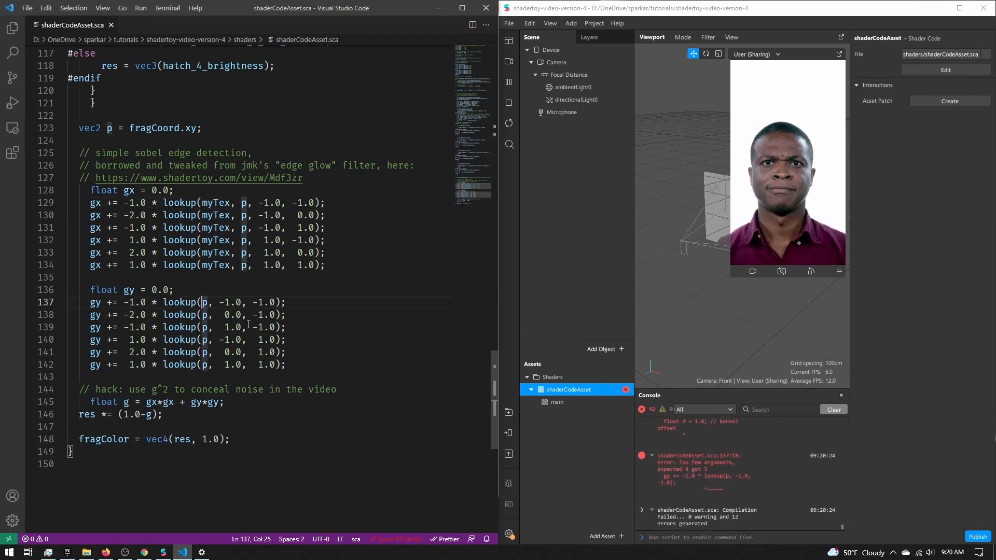
type("m")
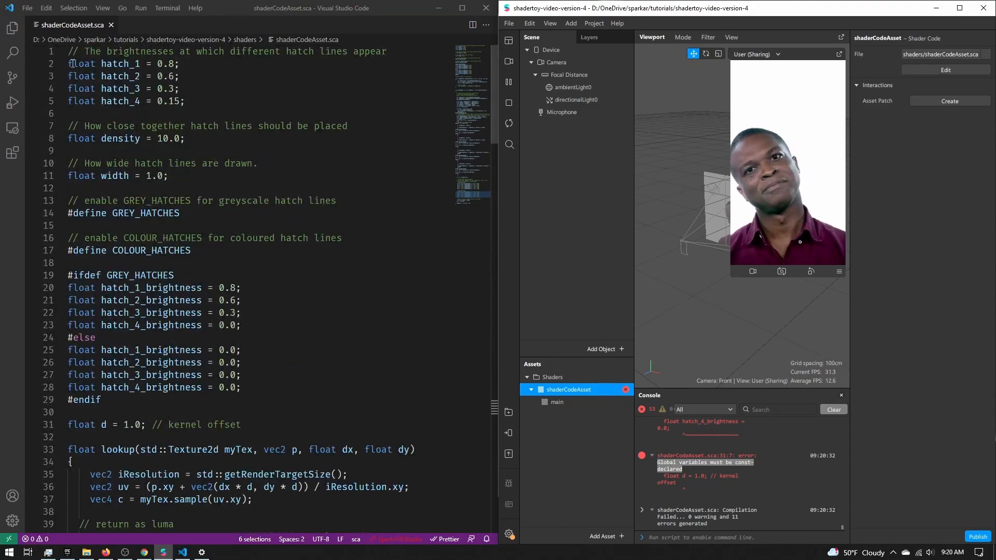
Declare the global hatch, density, width, brightness and d floats as const and save.
scroll("down", 3)
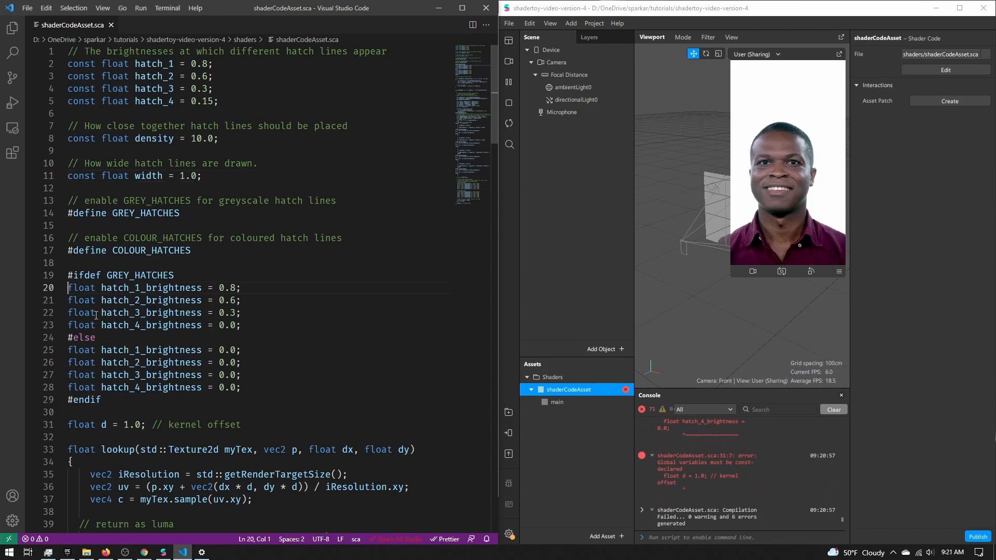
type("const")
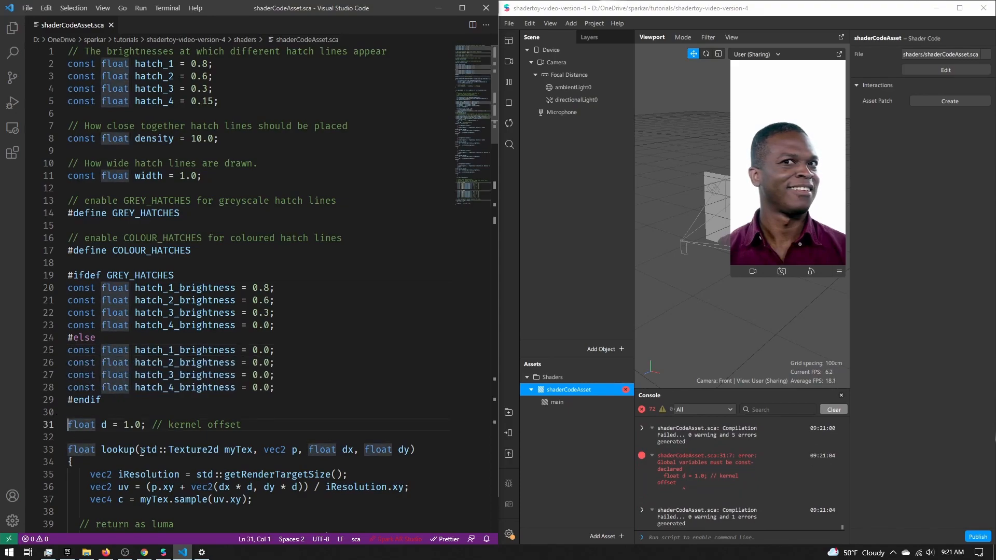
type("const")
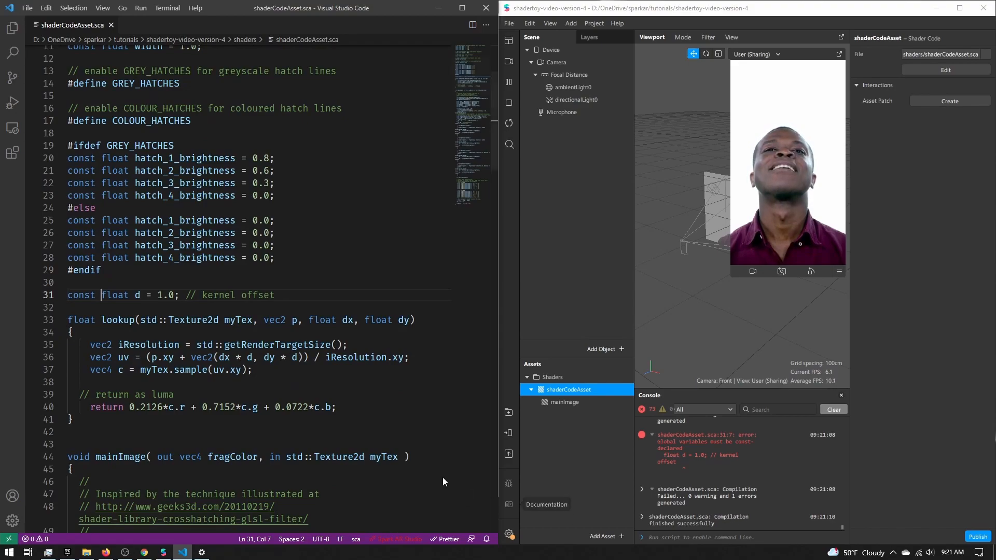
scroll("down", 3)
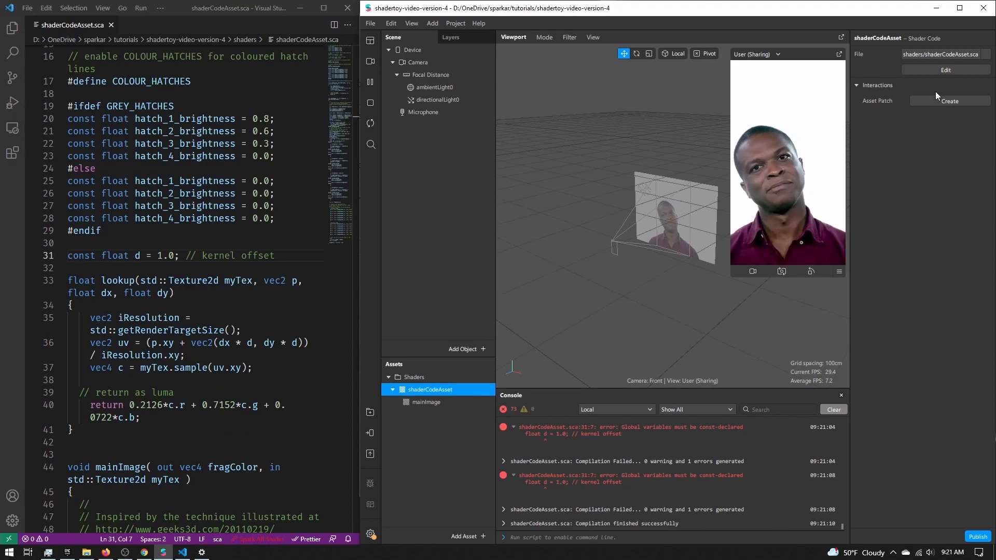
Create the shaderCodeAsset patch and review its myTex input and fragColor output in code.
left_click(949, 100)
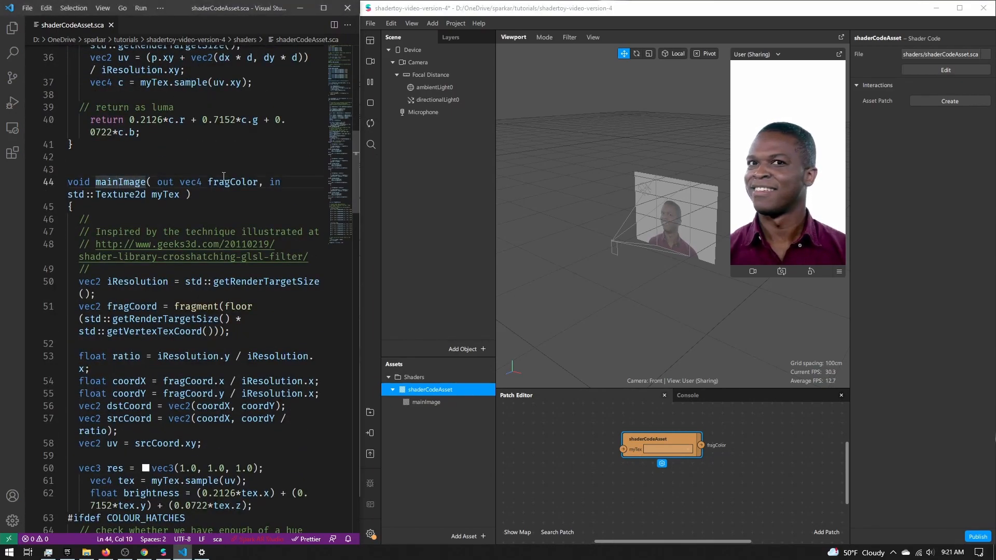
double_click(274, 183)
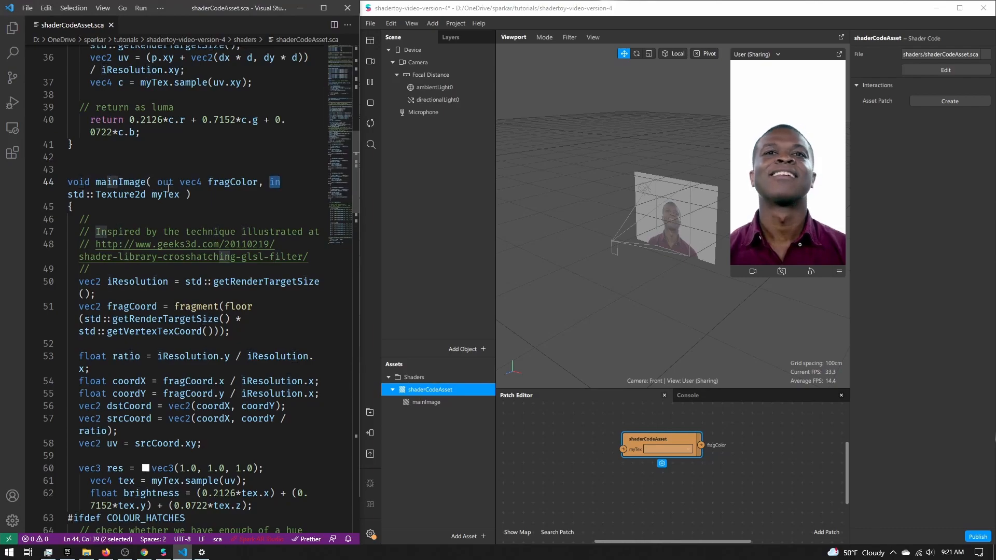
double_click(162, 194)
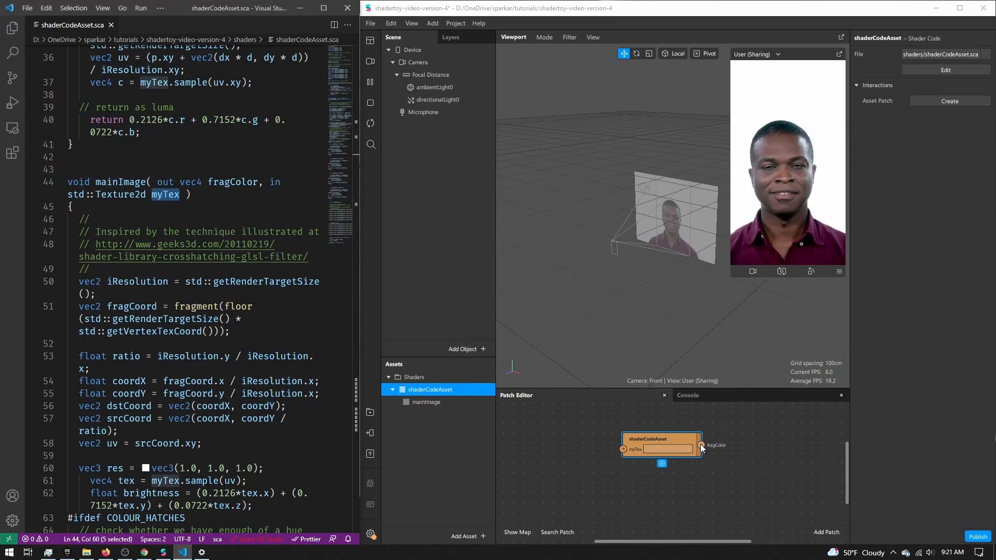
double_click(164, 181)
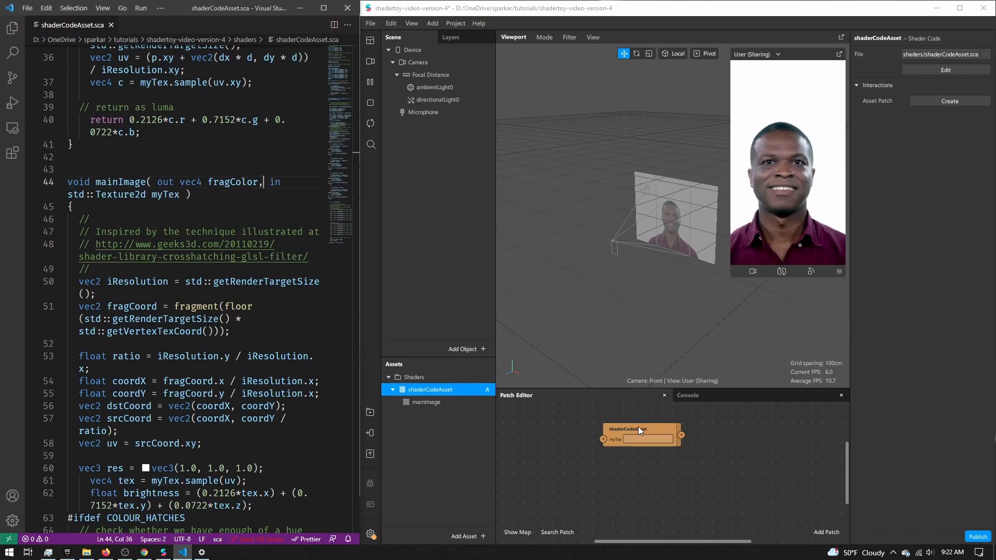
Link cameraTexture0 to the shader patch's myTex and add a Rectangle to the scene.
left_click(418, 62)
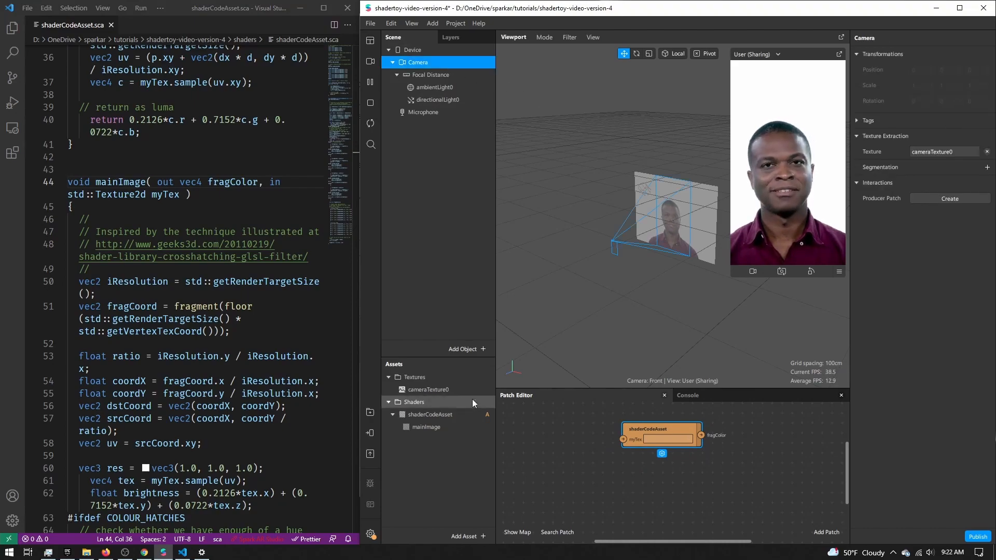
left_click(430, 389)
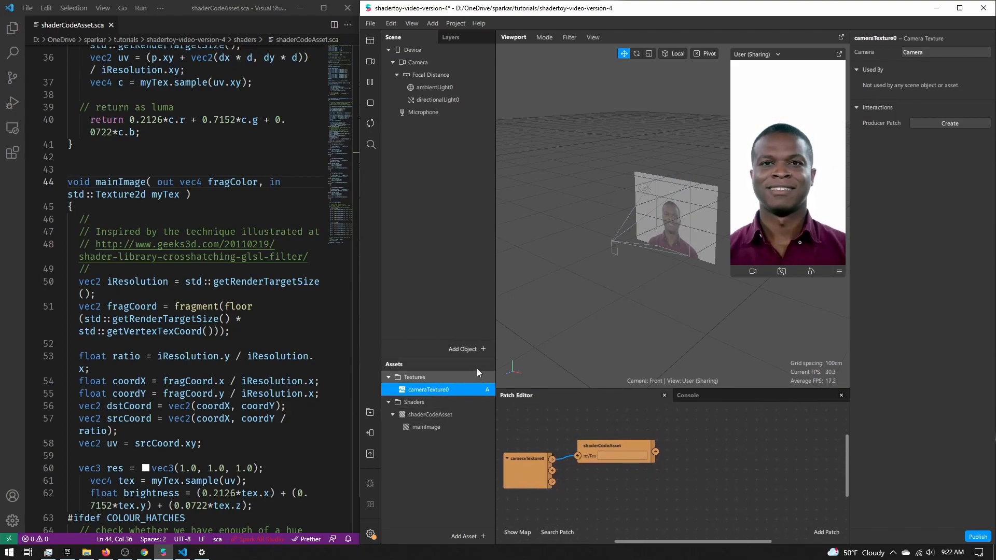
left_click(467, 348)
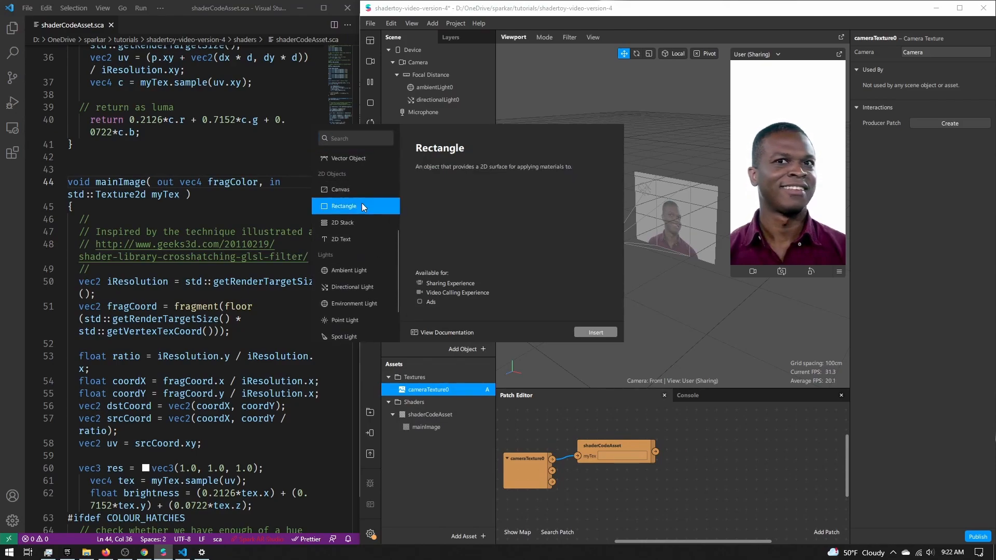
left_click(594, 332)
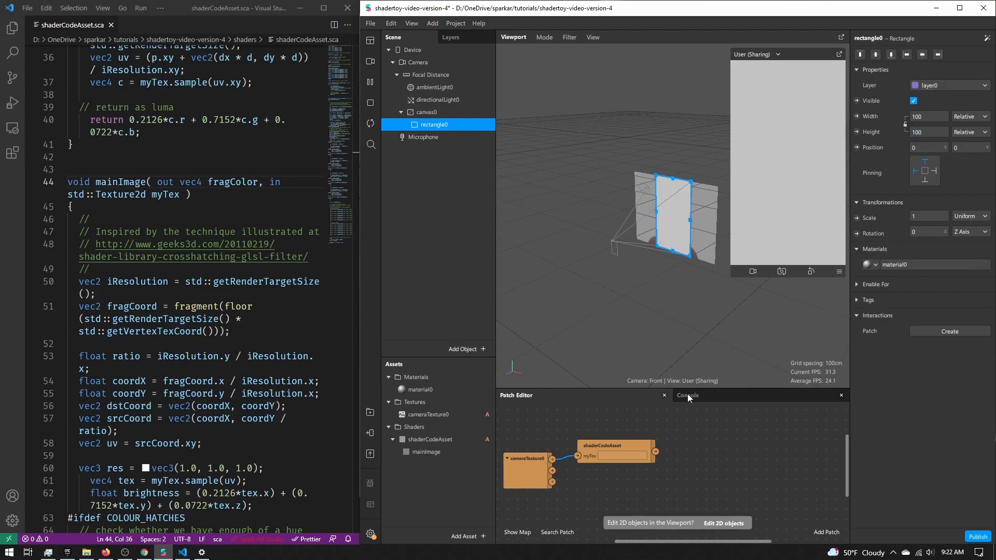
Set material0's shader type to Flat and wire the shader output to its diffuse texture.
left_click(421, 390)
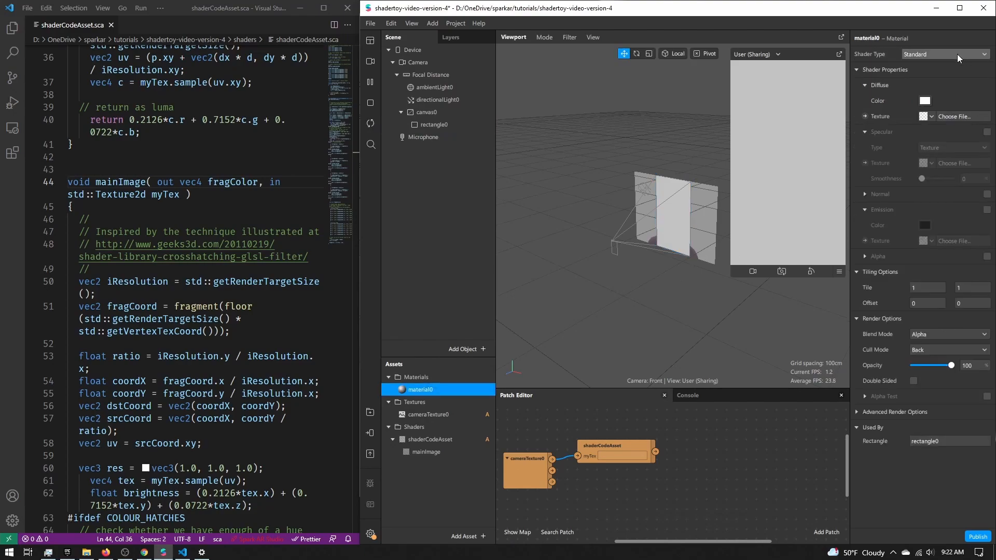
left_click(945, 54)
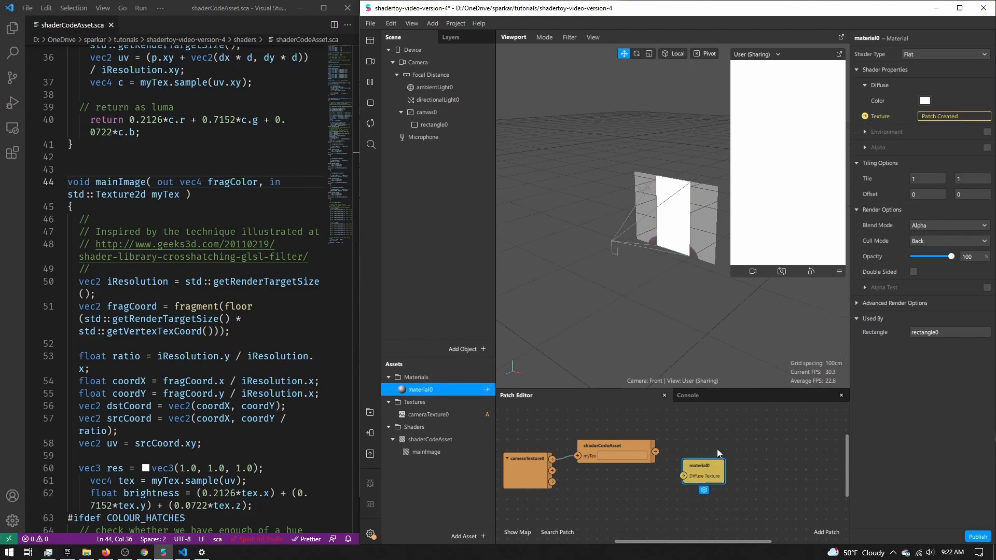
left_click_drag(703, 470, 736, 444)
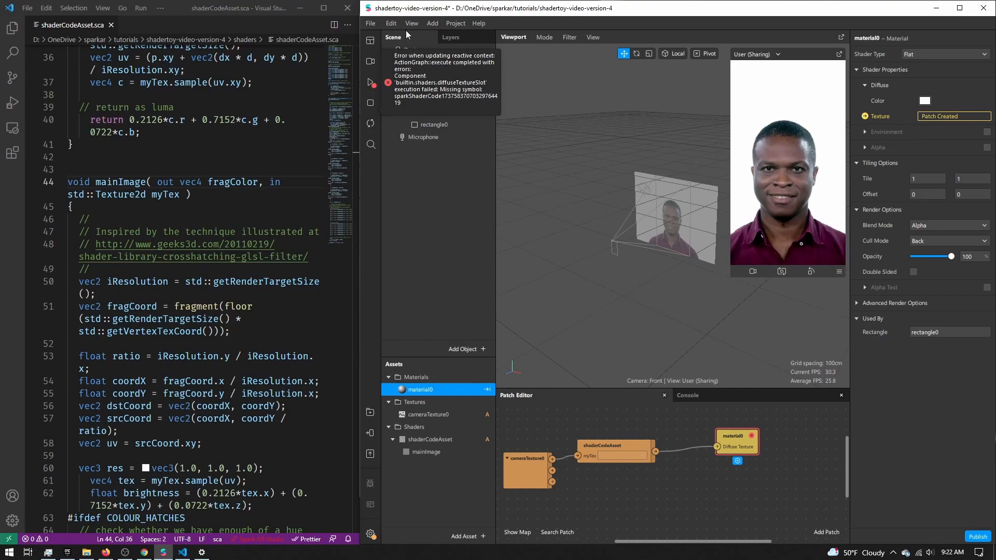
mouse_move(443, 101)
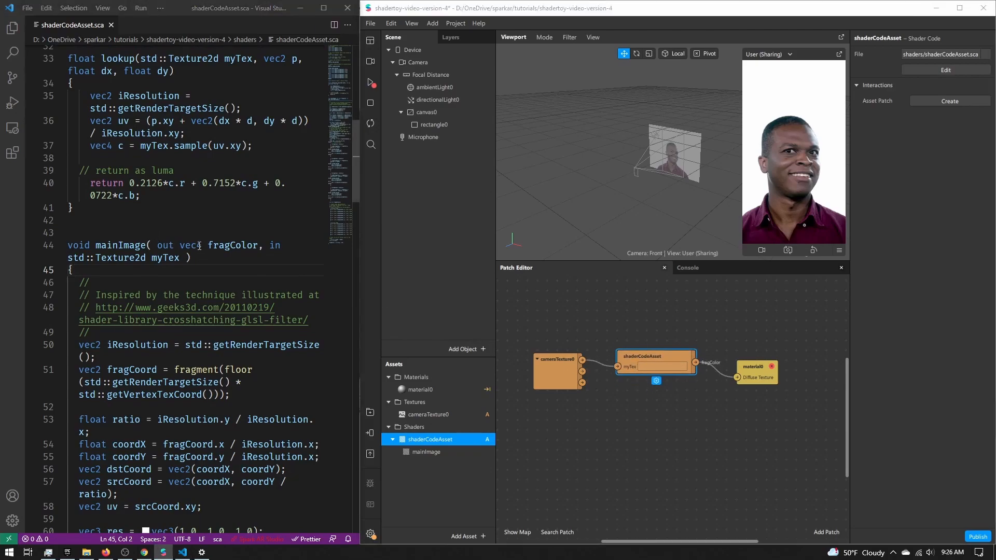
Change mainImage to return vec4, dropping the out fragColor parameter and adding 'return fragColor;'.
left_click_drag(158, 245, 258, 245)
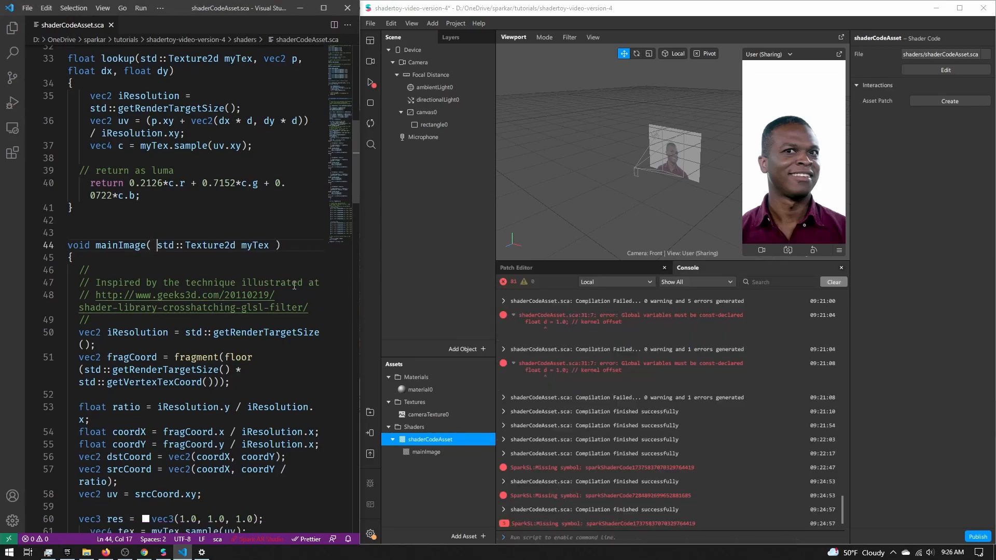
scroll("down", 3)
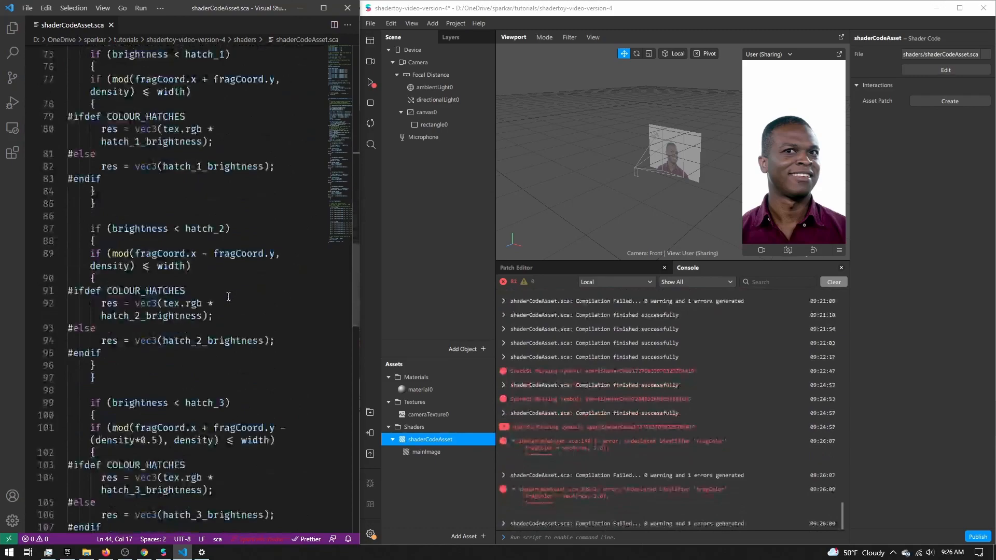
scroll("down", 3)
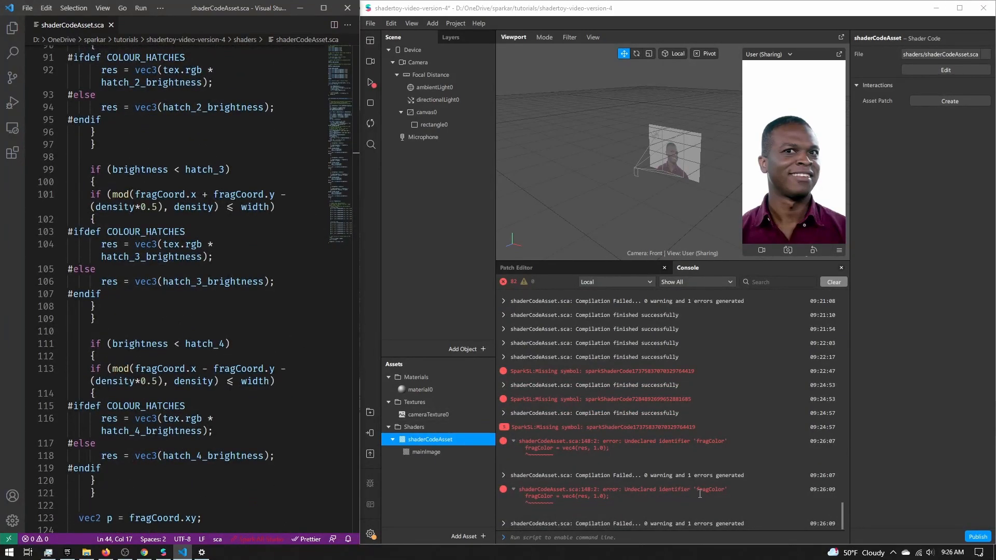
scroll("down", 3)
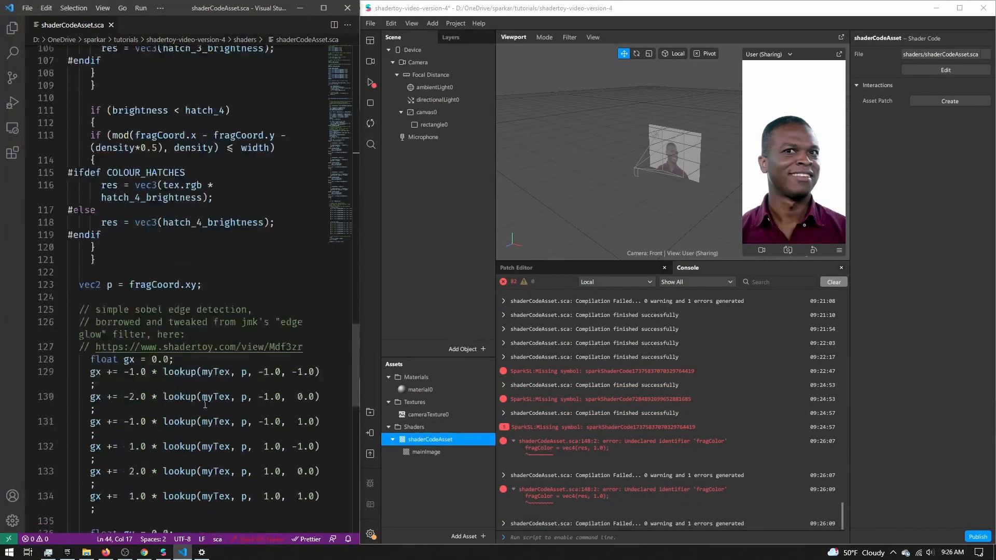
scroll("down", 3)
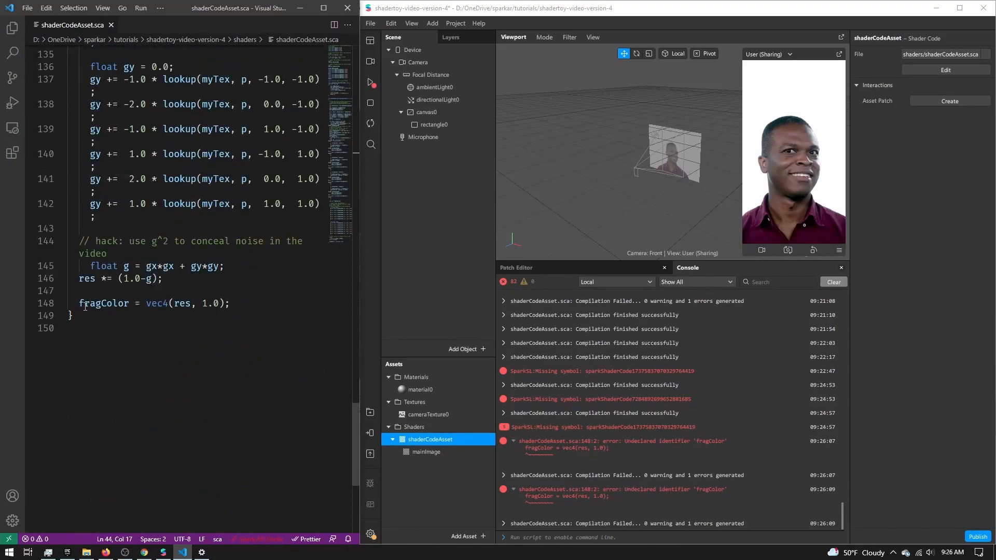
type("vec4")
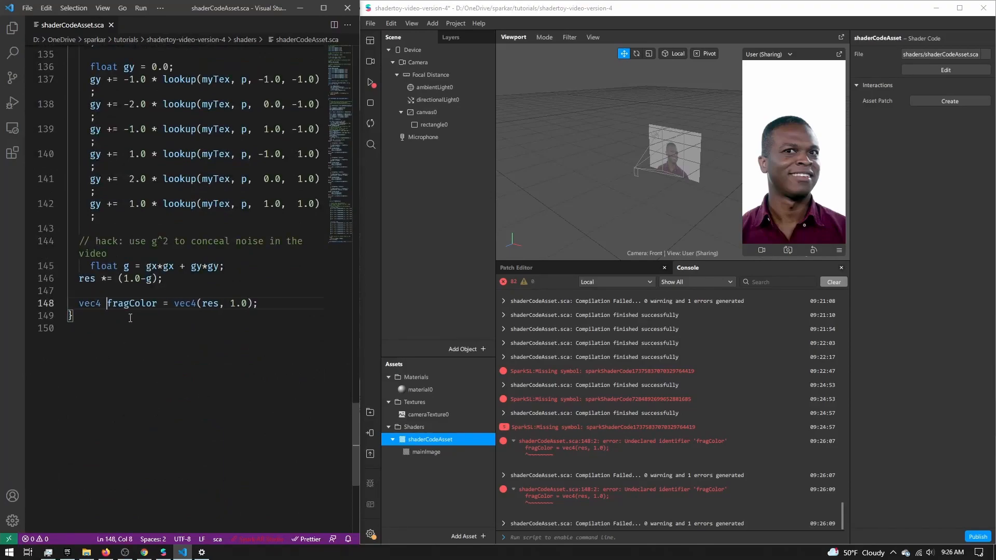
type("re")
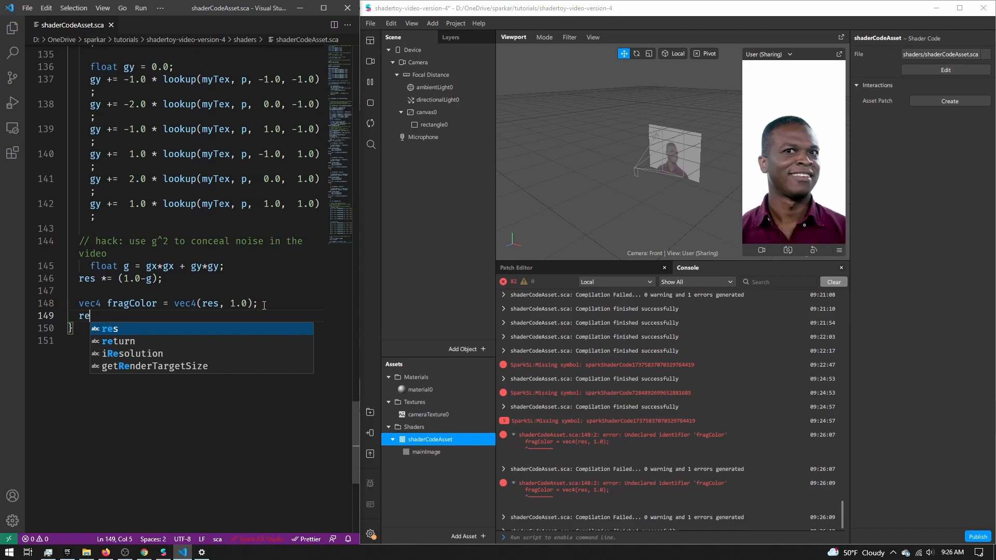
type("turn fragColor")
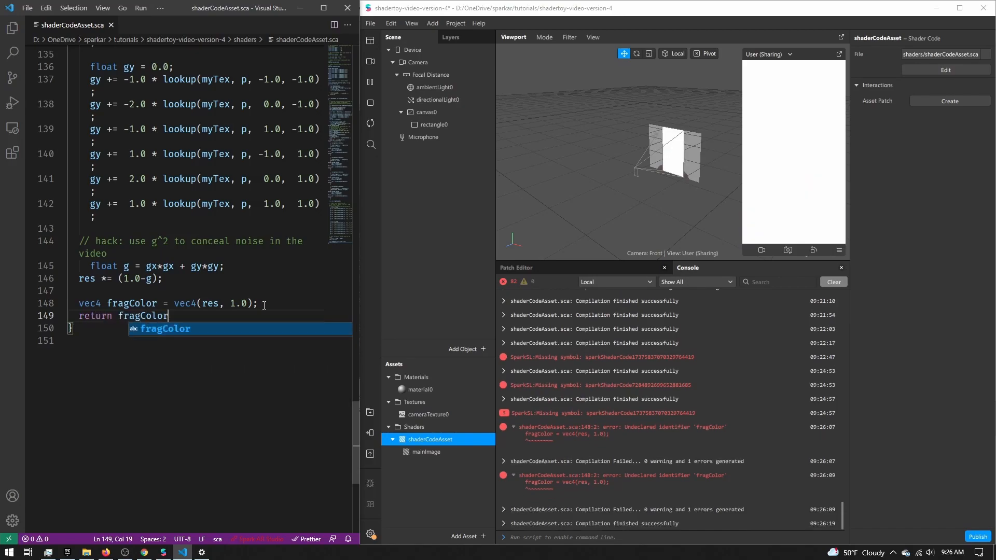
type(";")
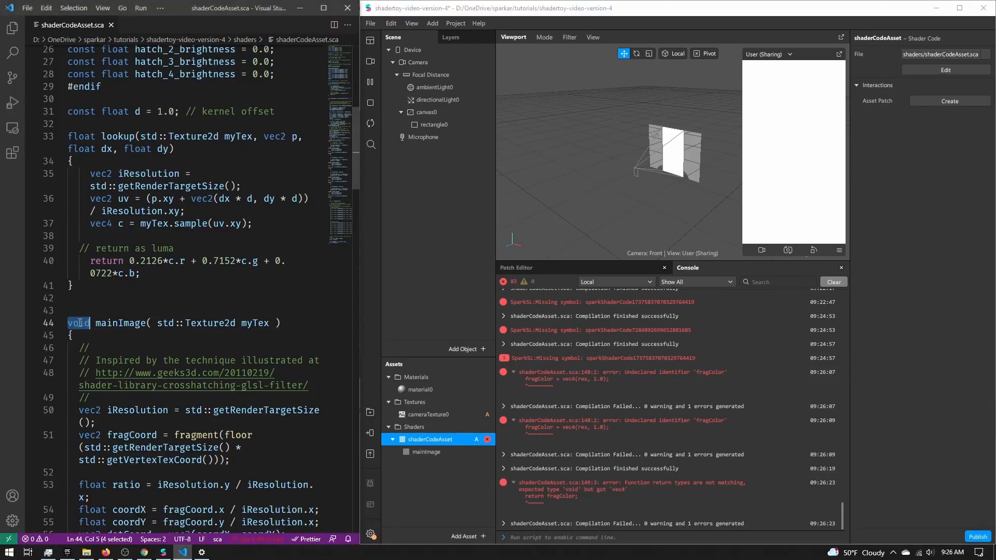
type("vec4")
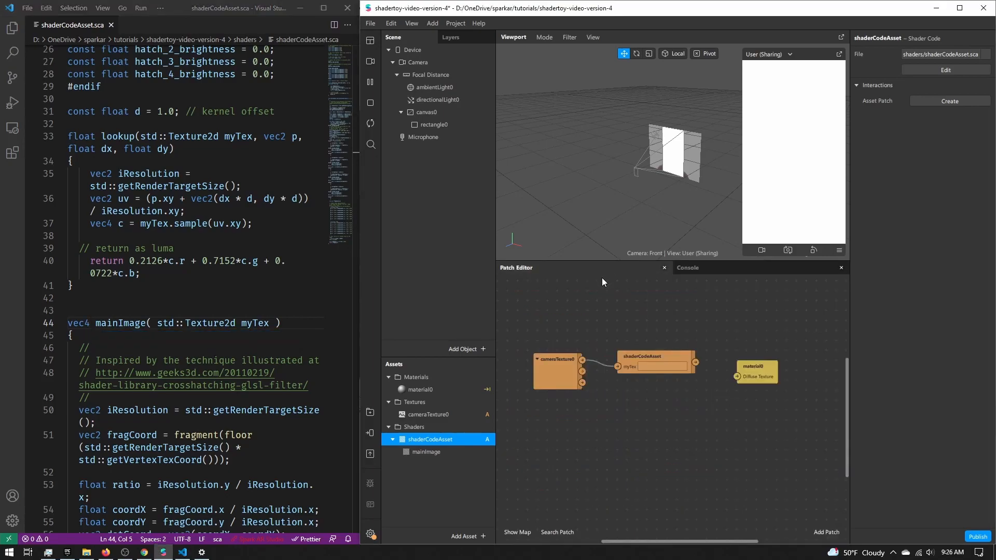
Connect shaderCodeAsset output to material0's Diffuse Texture and undock an enlarged Simulator preview.
left_click_drag(695, 362, 737, 377)
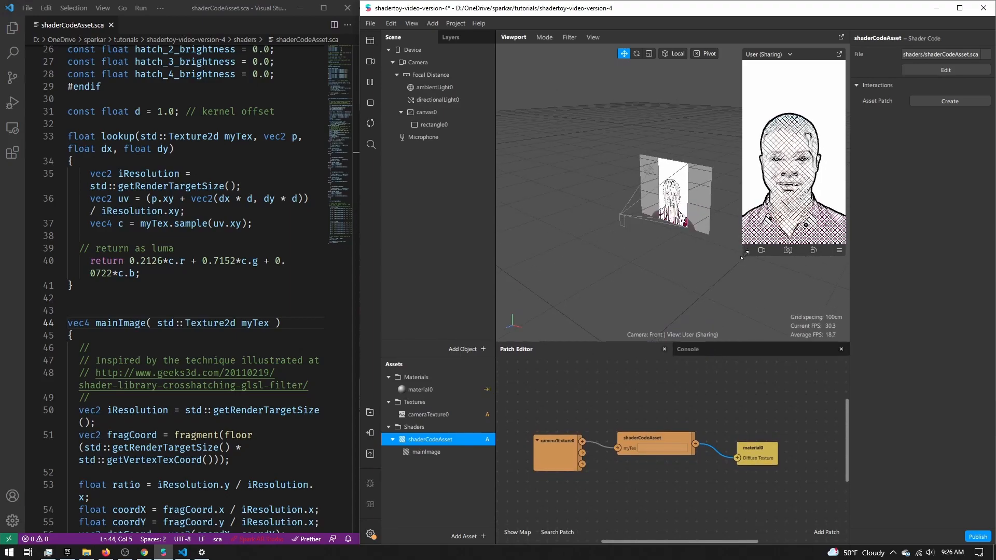
left_click(840, 54)
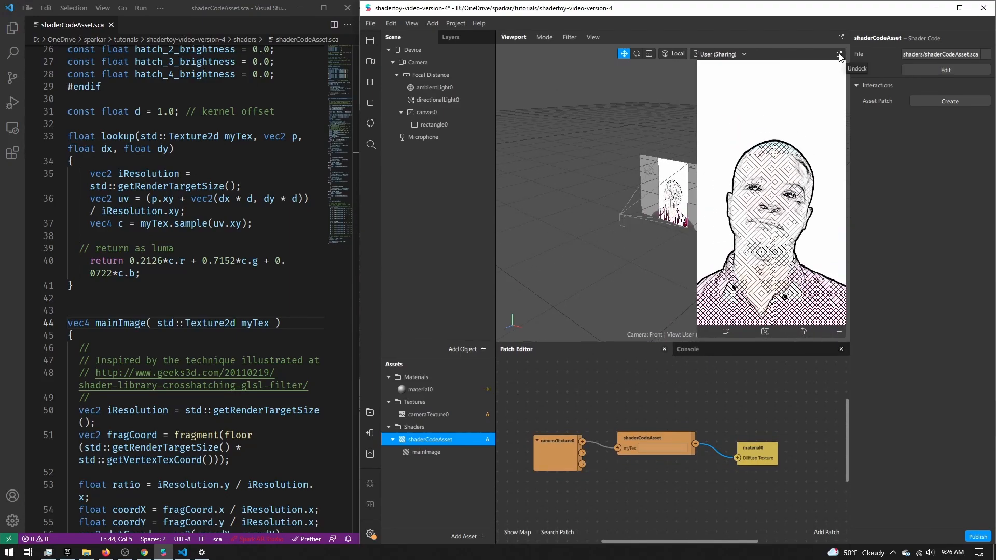
left_click(840, 54)
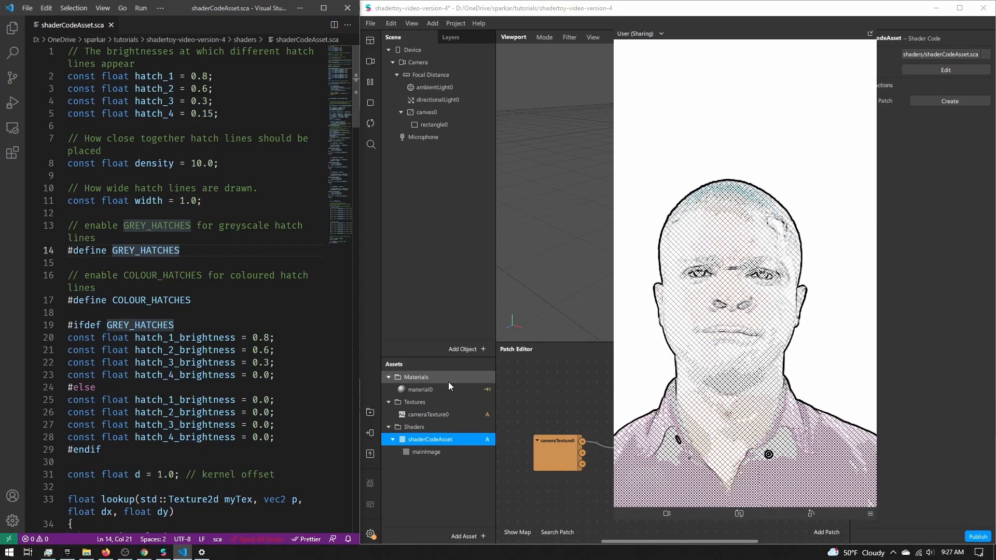
scroll("down", 3)
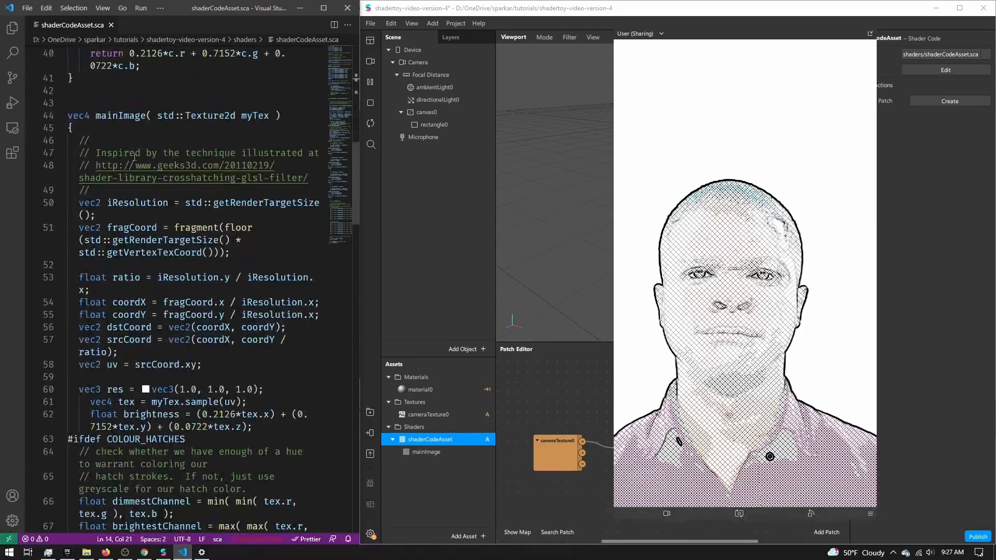
double_click(122, 115)
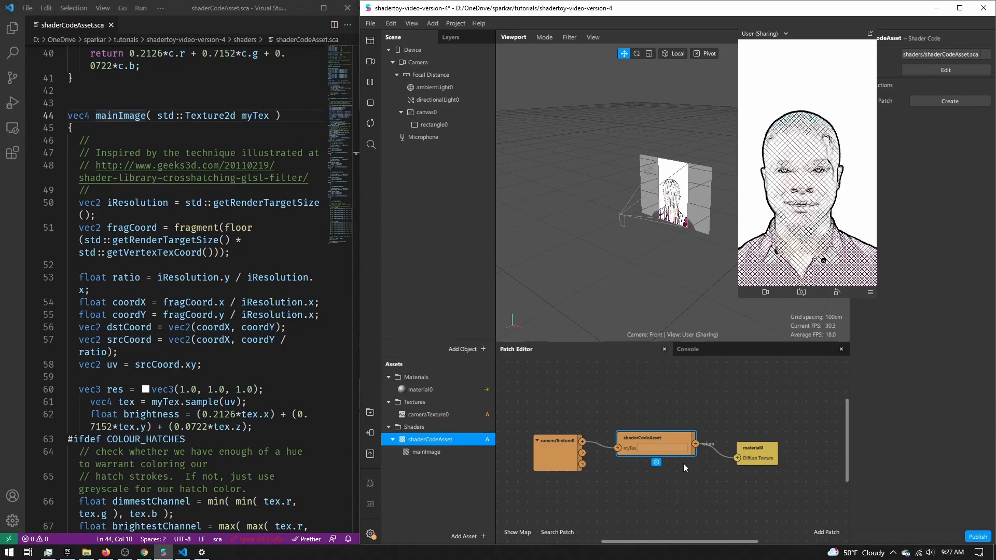
left_click(758, 452)
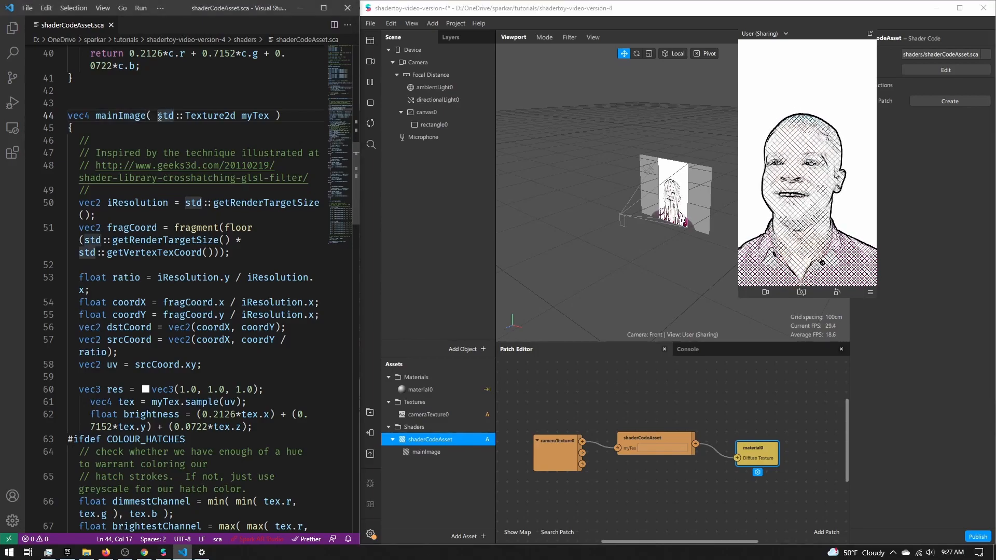
scroll("down", 3)
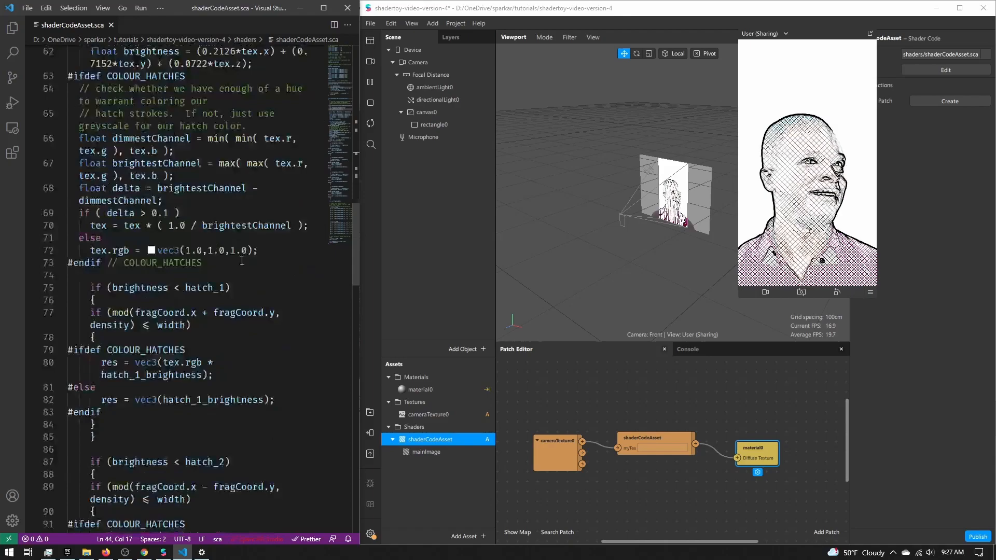
scroll("down", 3)
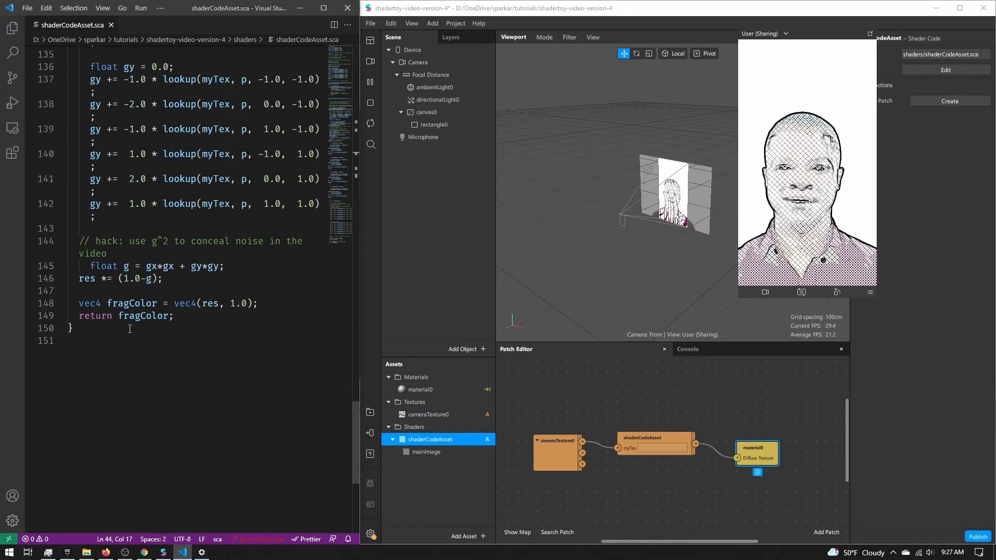